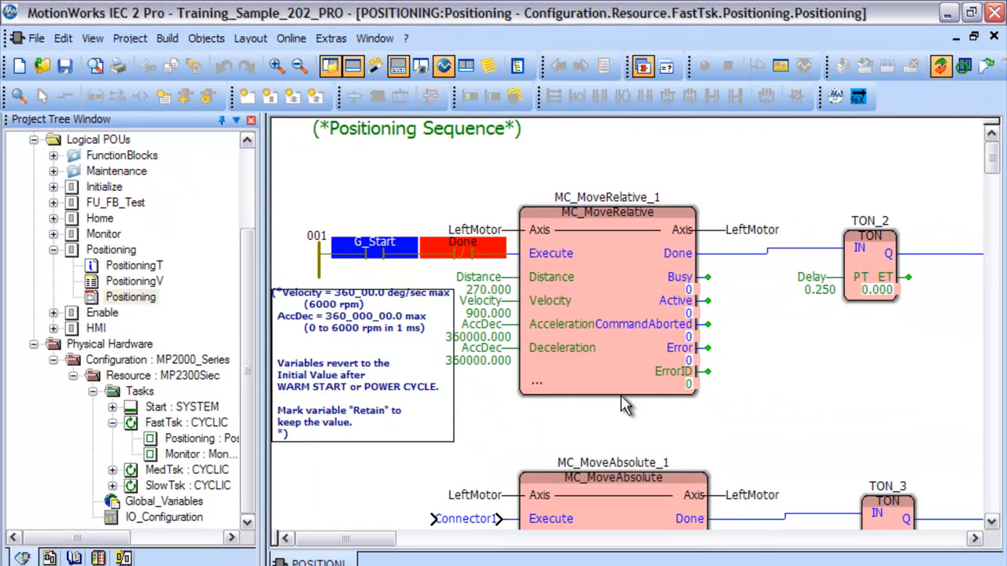
pyautogui.moveTo(926, 110)
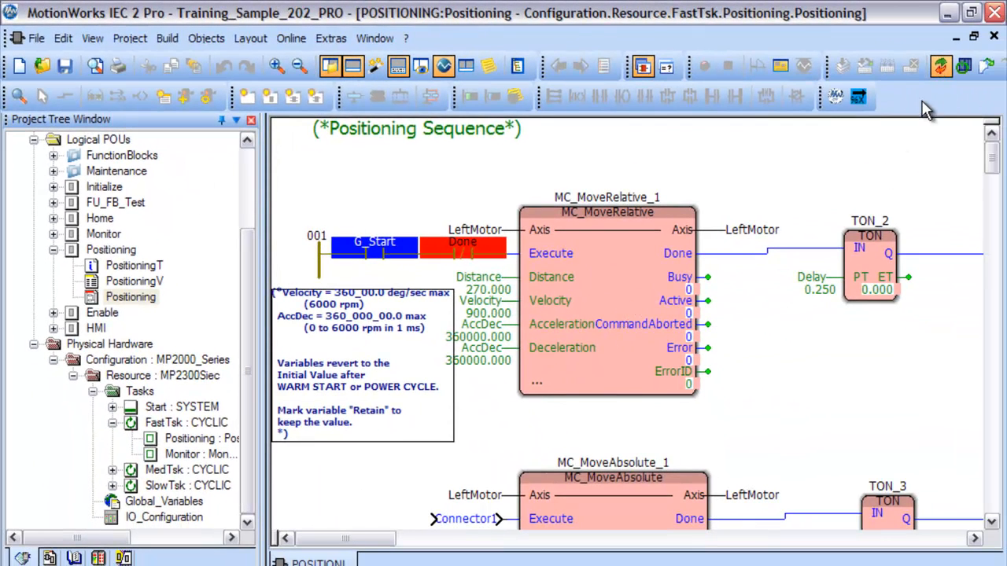
pyautogui.moveTo(761, 201)
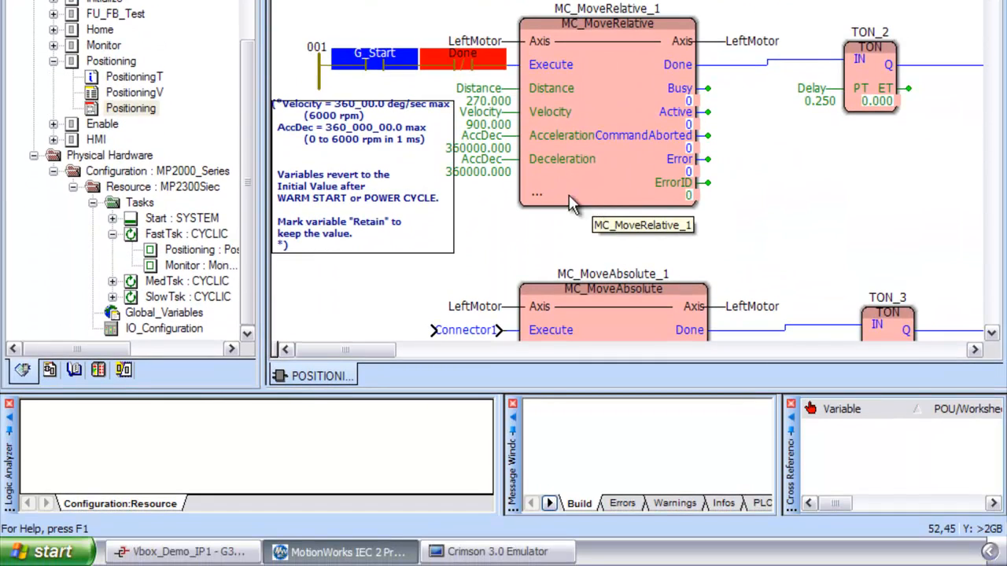
pyautogui.moveTo(23, 472)
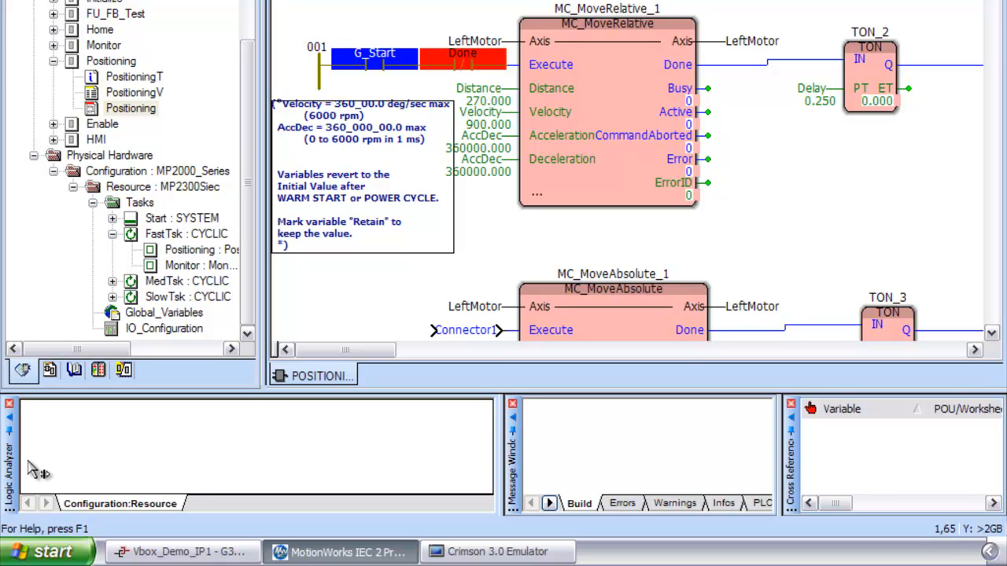
pyautogui.moveTo(17, 468)
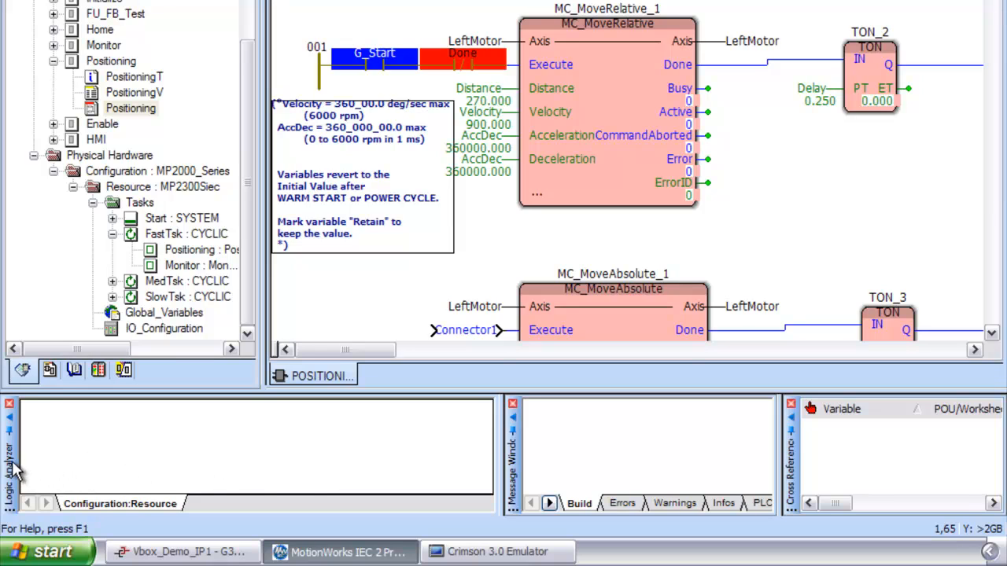
# Undock the Logic Analyzer into a floating window by unchecking Allow Docking
pyautogui.rightClick(11, 464)
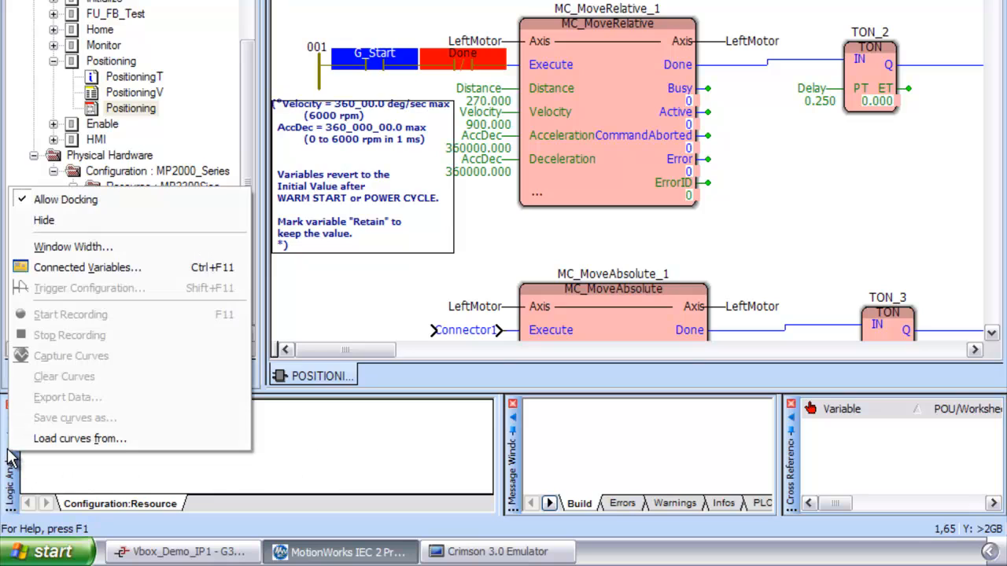
pyautogui.moveTo(93, 297)
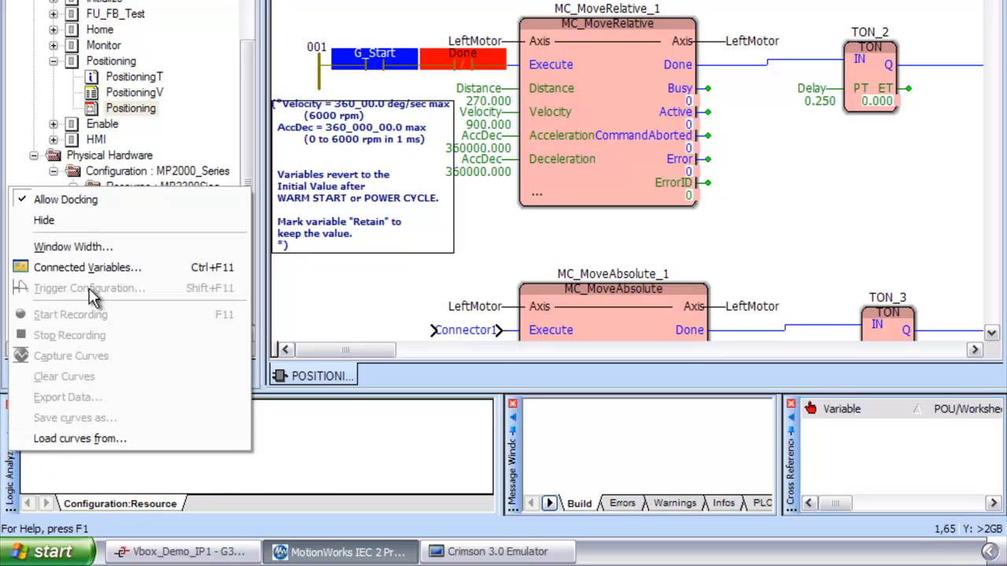
pyautogui.click(70, 315)
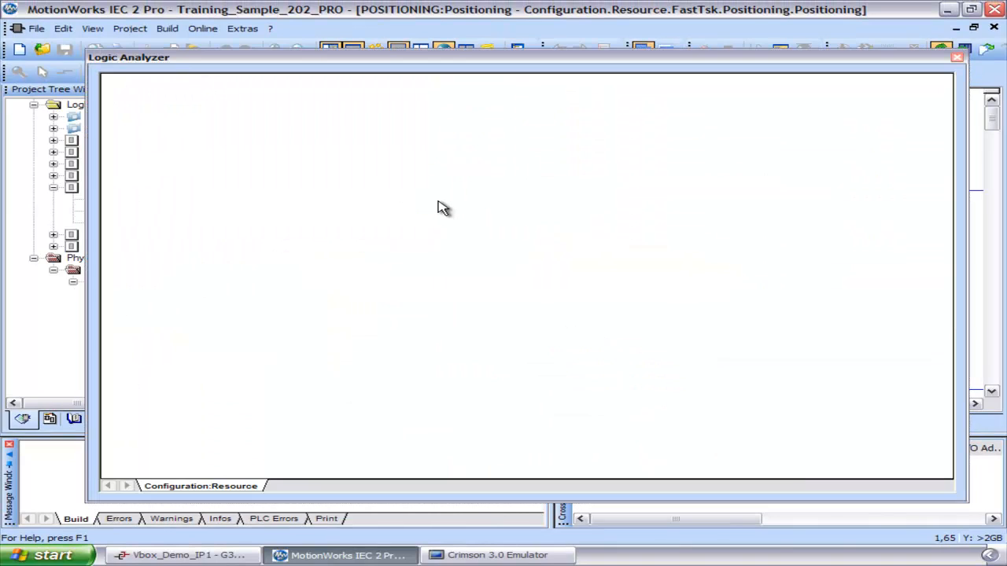
pyautogui.moveTo(431, 137)
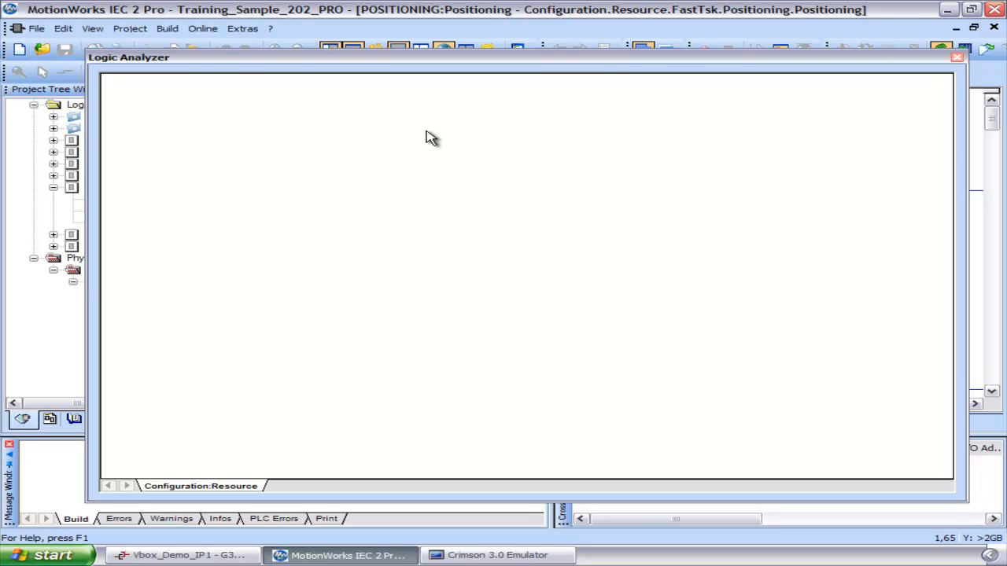
pyautogui.moveTo(381, 63)
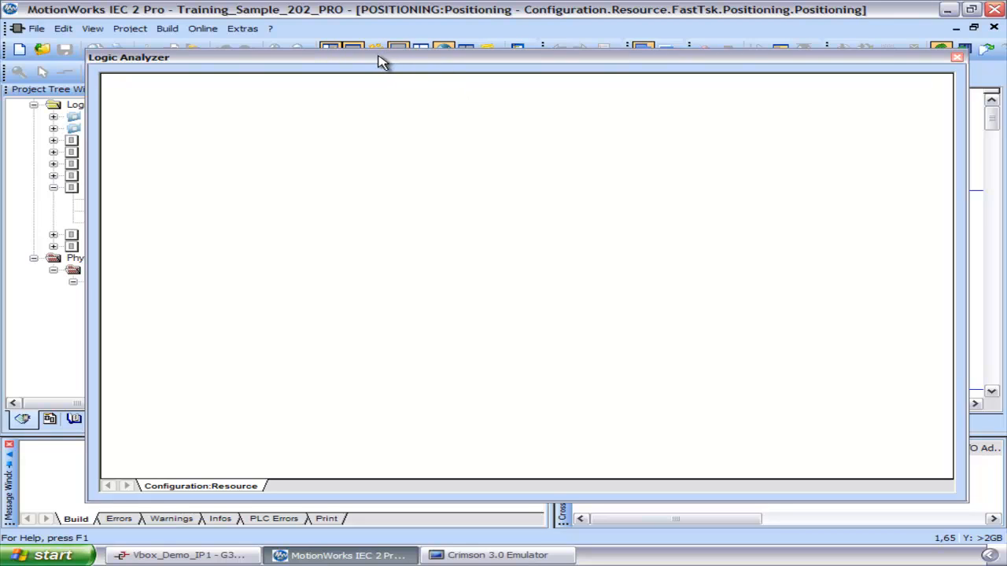
pyautogui.moveTo(697, 87)
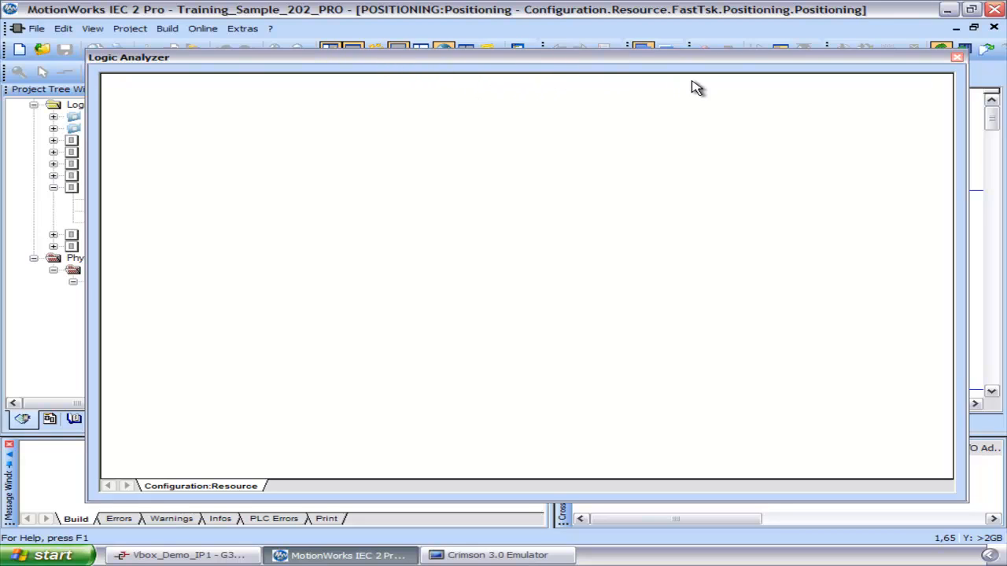
pyautogui.moveTo(814, 75)
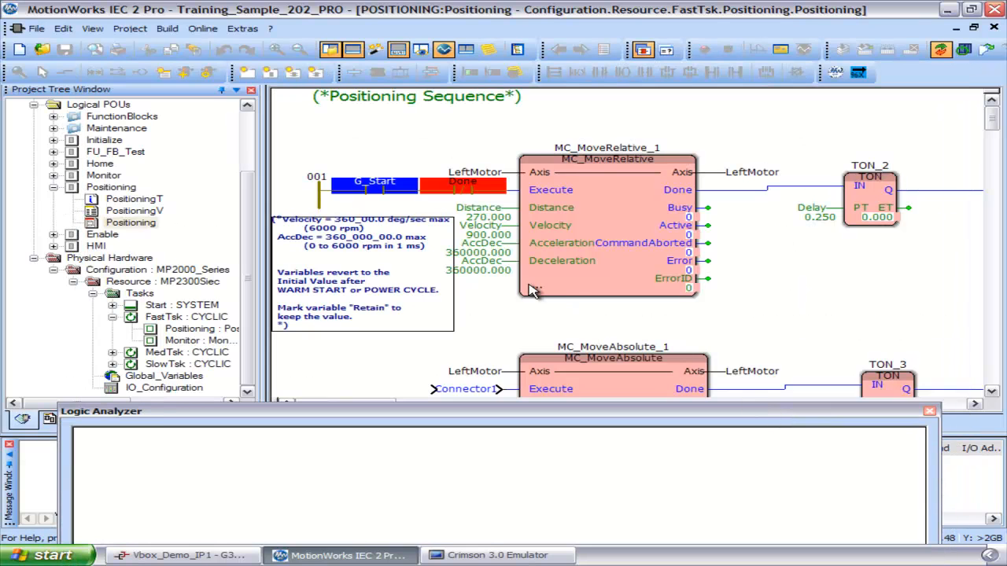
pyautogui.moveTo(472, 196)
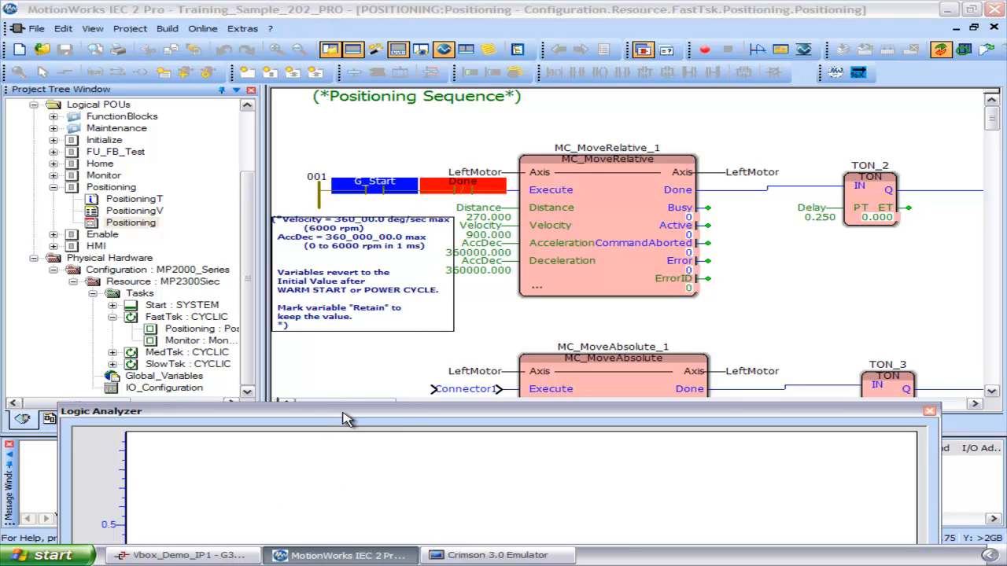
pyautogui.moveTo(456, 415)
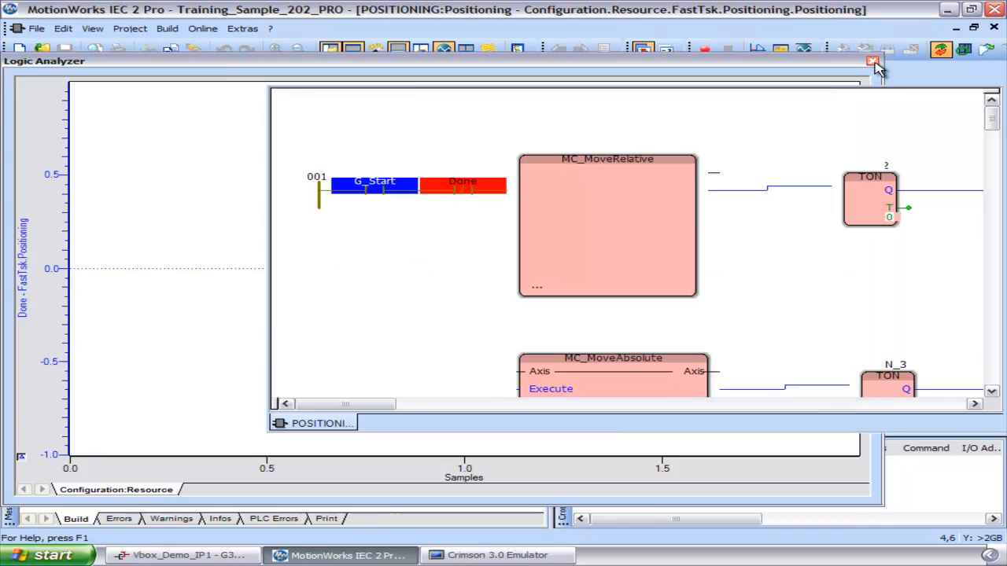
# Close the floating Logic Analyzer window, leaving the Positioning worksheet visible
pyautogui.click(872, 61)
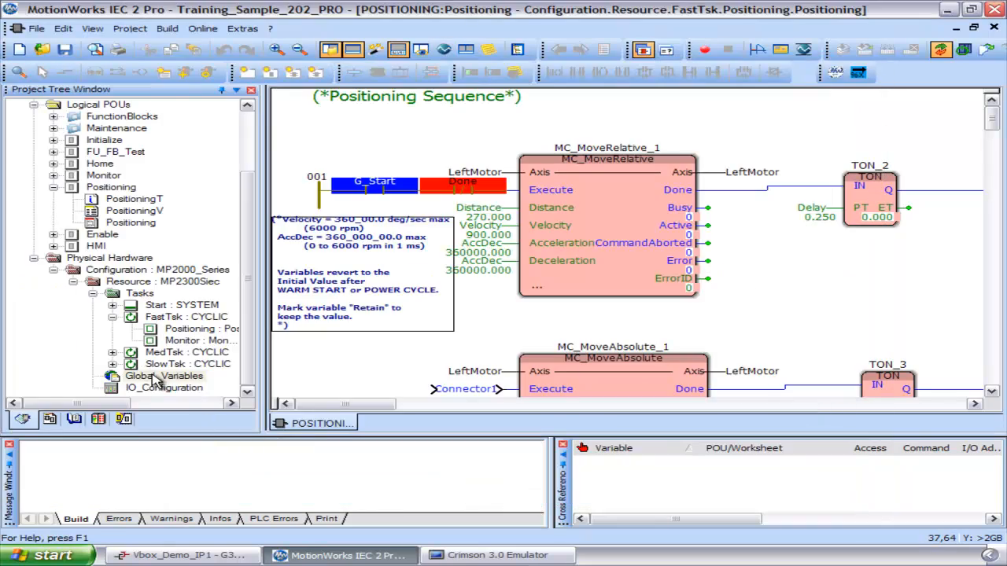
# Open Global_Variables and add AX1_PSET, then AX2_PSET, to the Logic Analyzer
pyautogui.doubleClick(163, 375)
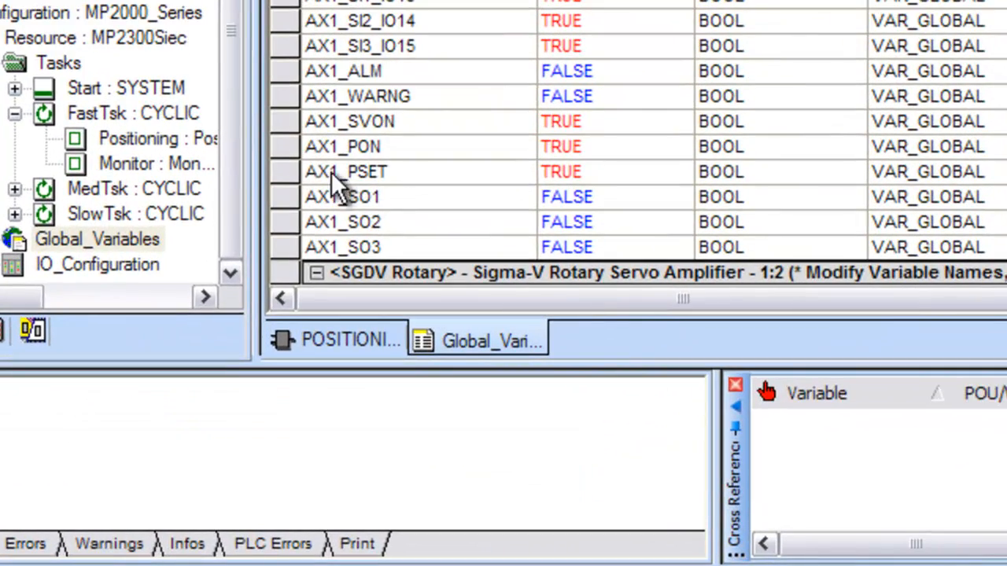
pyautogui.click(346, 171)
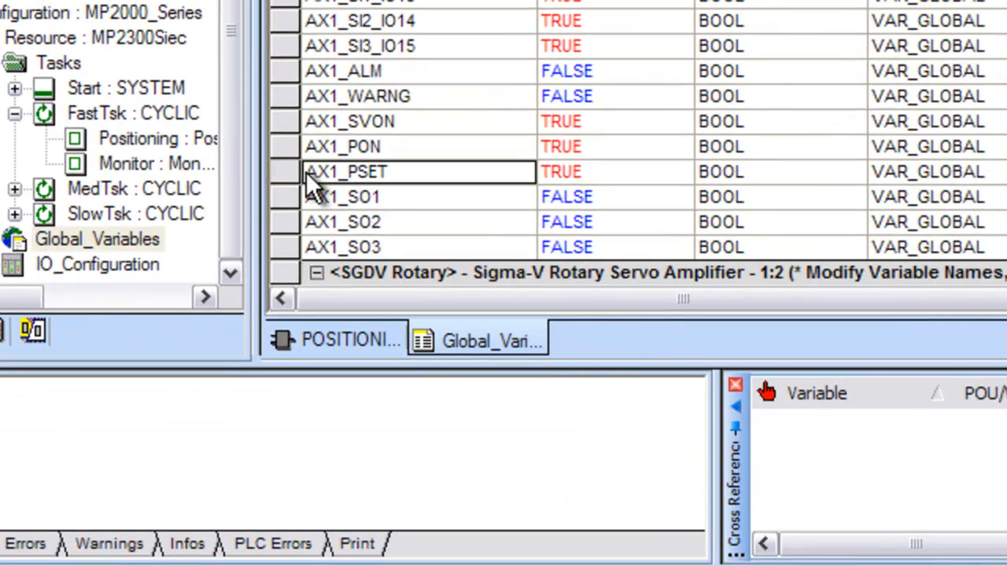
pyautogui.rightClick(344, 172)
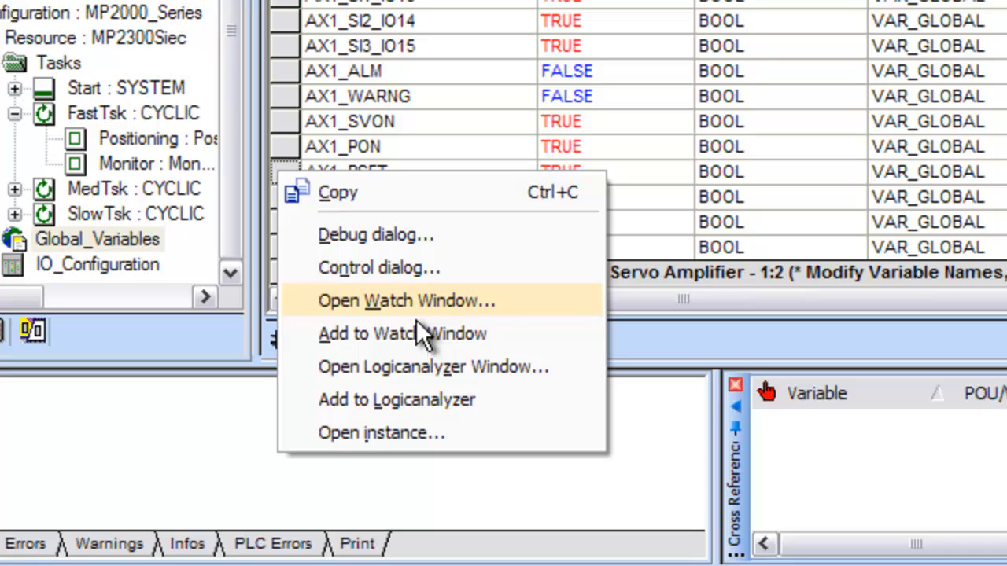
pyautogui.moveTo(468, 409)
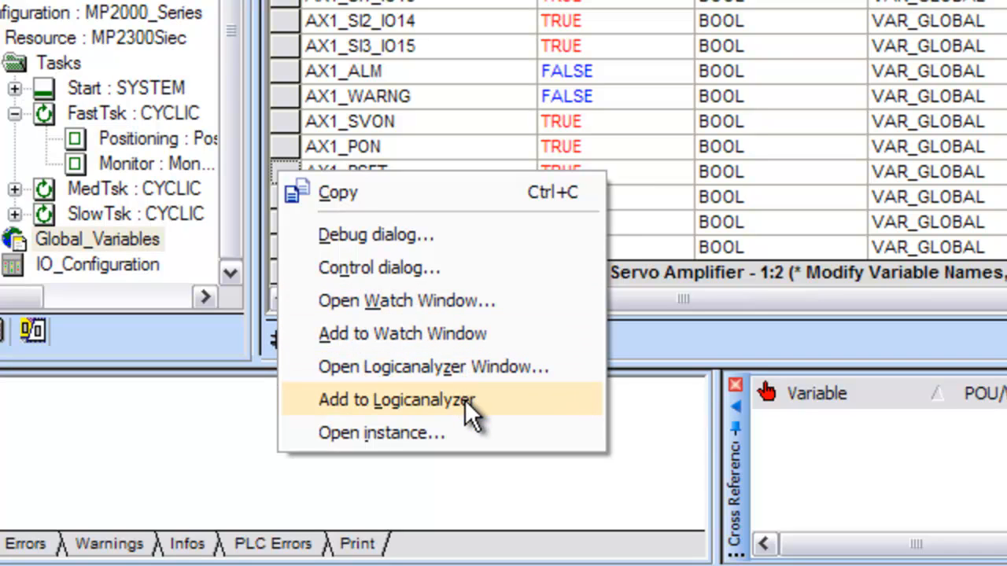
pyautogui.click(396, 400)
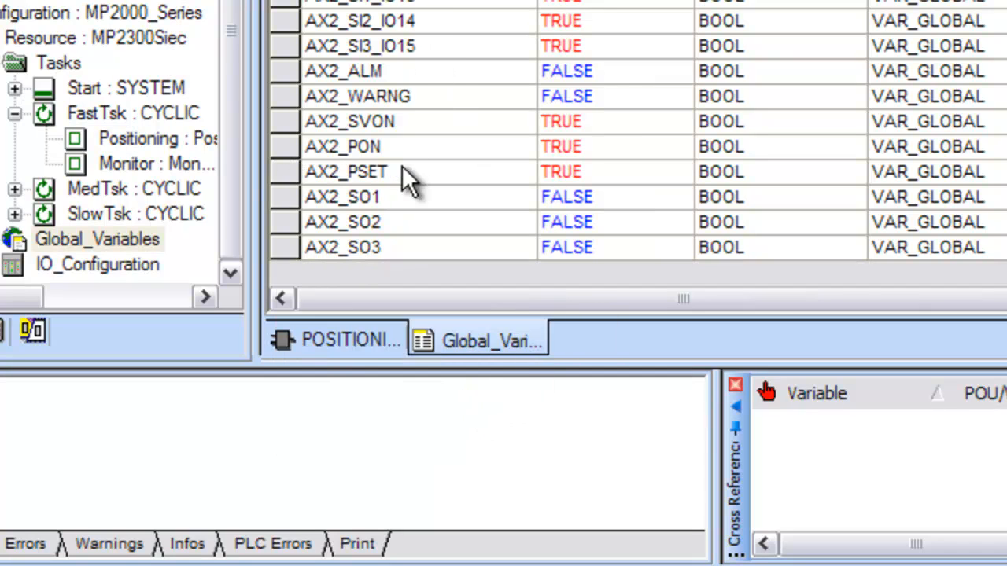
pyautogui.rightClick(346, 172)
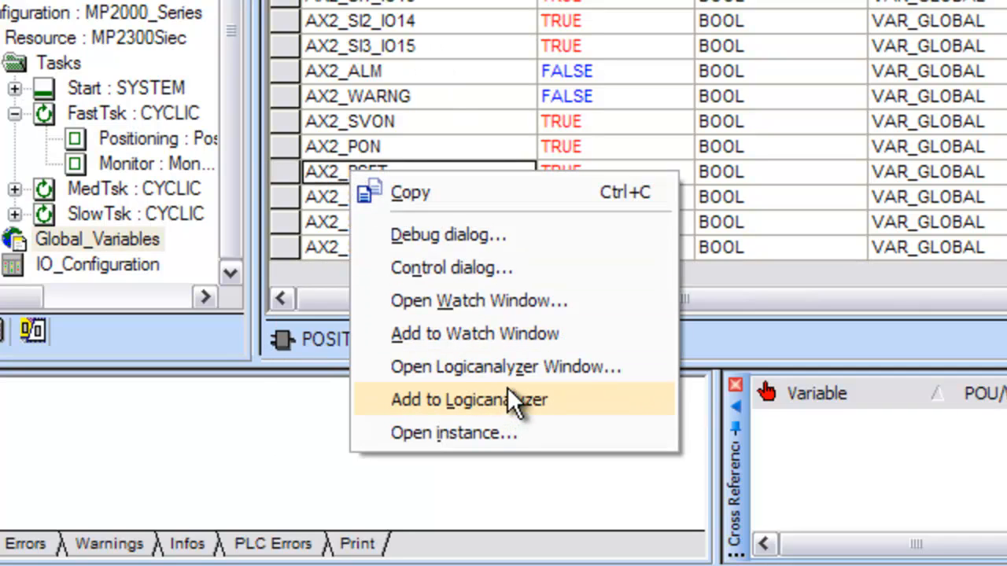
pyautogui.moveTo(519, 413)
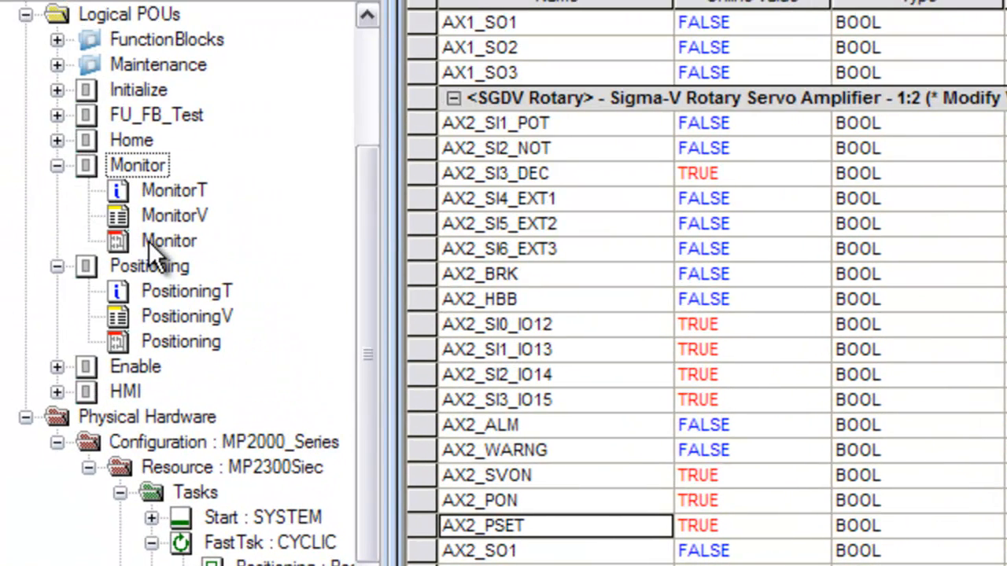
# Open the Monitor worksheet and add the ActualVelocity outputs to the Logic Analyzer
pyautogui.doubleClick(168, 241)
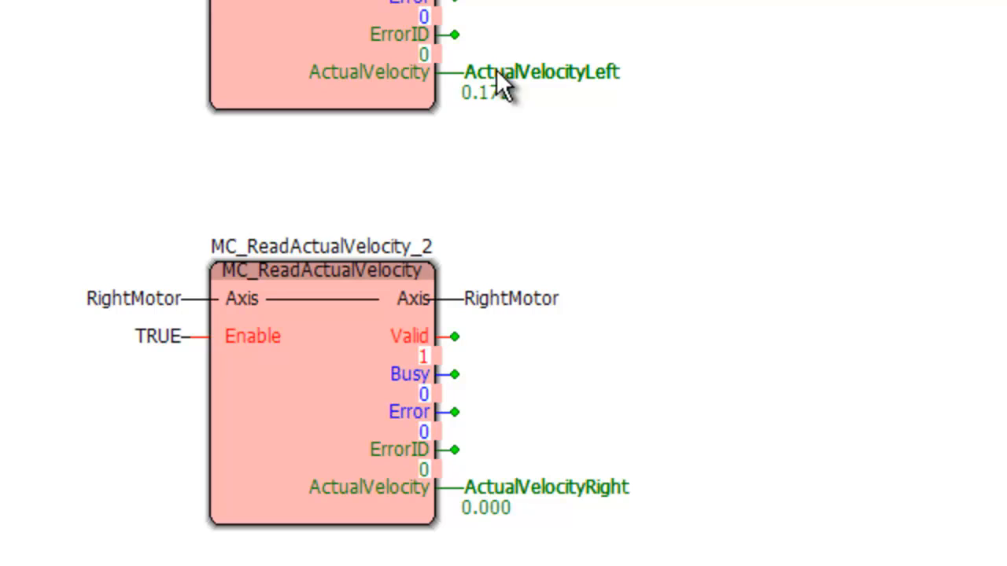
pyautogui.moveTo(558, 85)
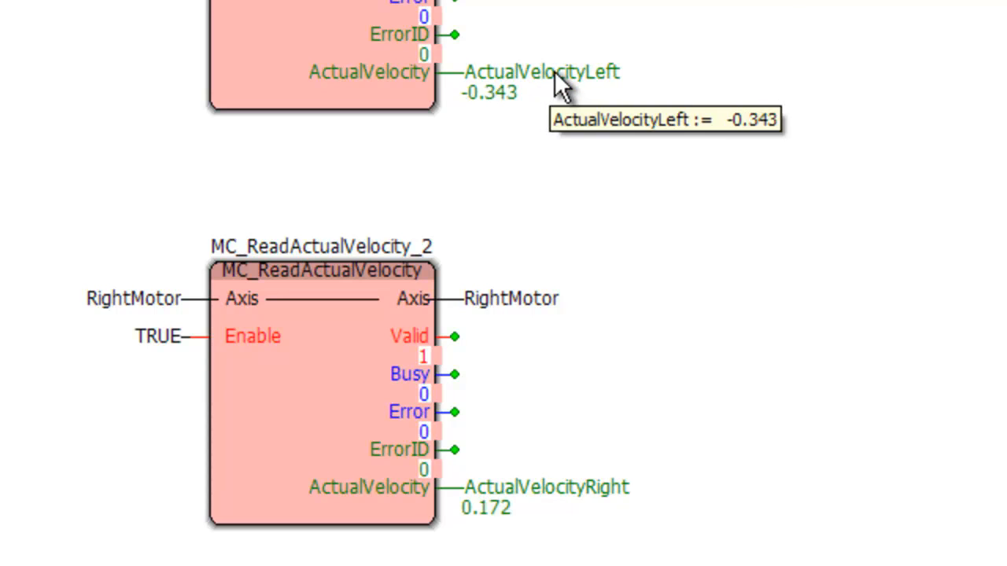
pyautogui.rightClick(539, 71)
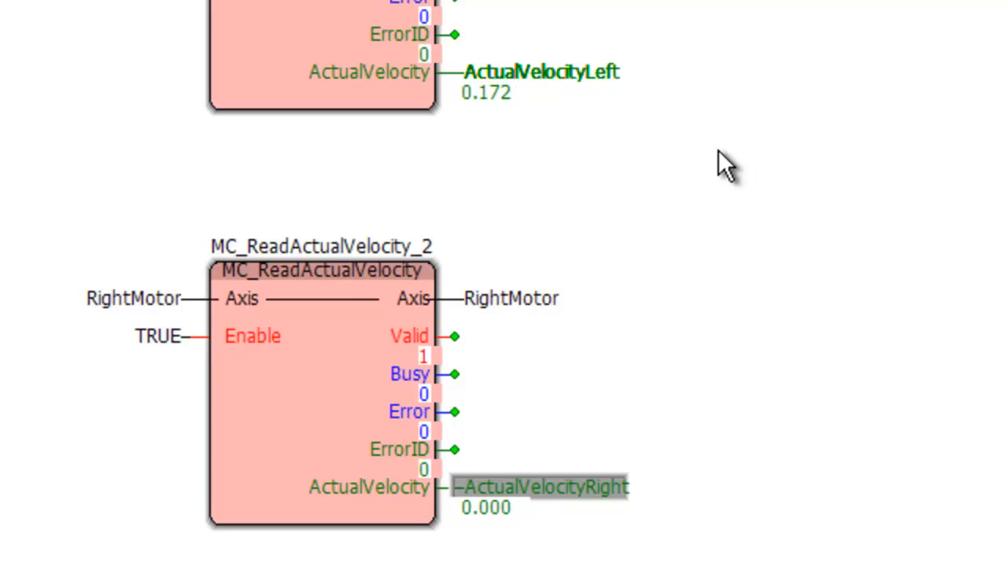
pyautogui.click(93, 28)
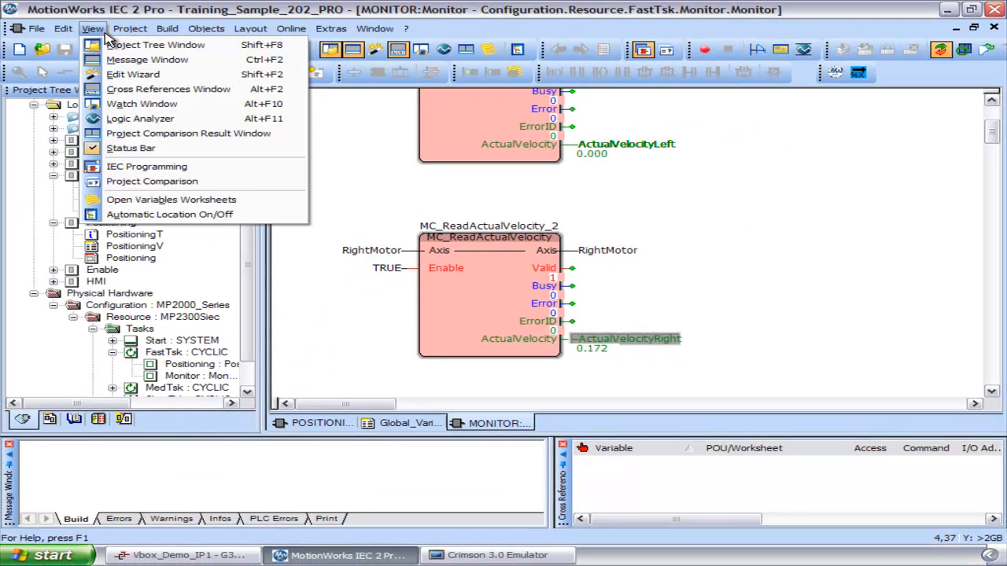
# Show the Logic Analyzer window again from the View menu
pyautogui.click(140, 118)
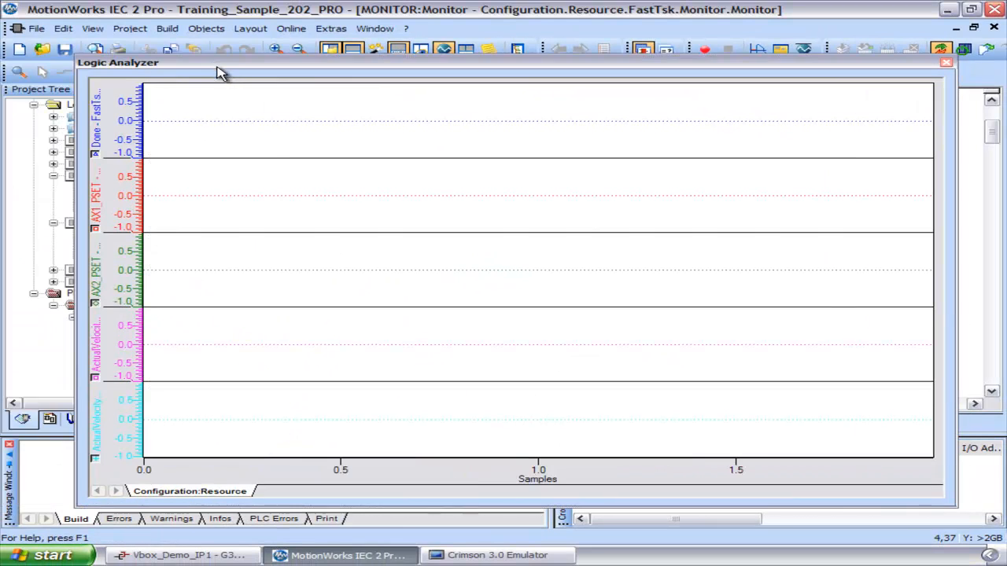
pyautogui.moveTo(228, 424)
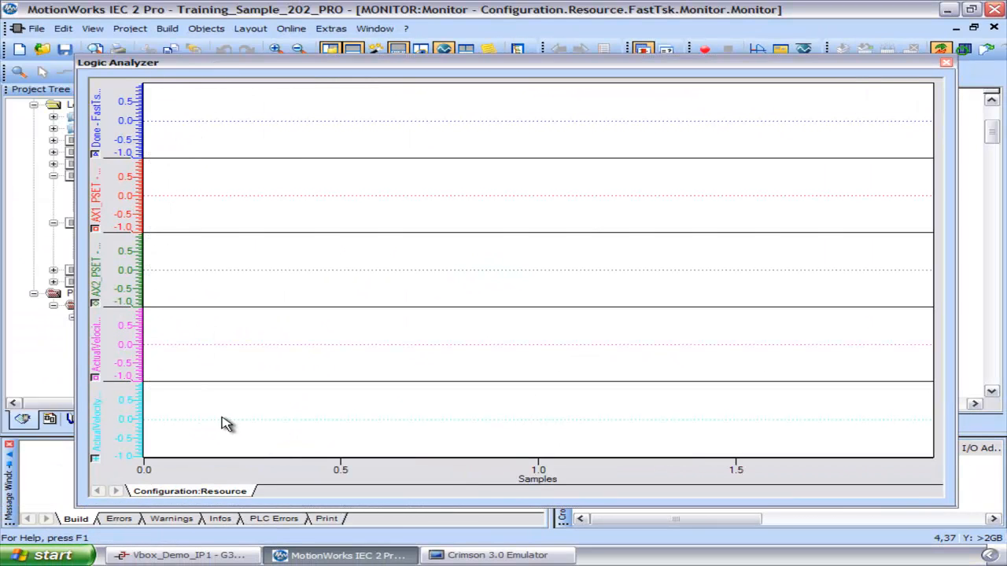
pyautogui.moveTo(290, 429)
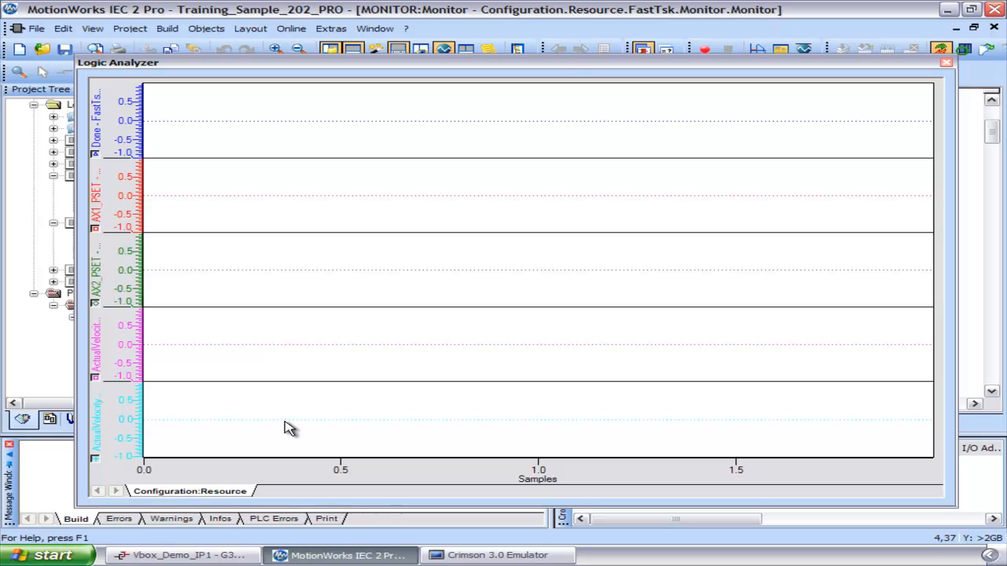
pyautogui.moveTo(272, 424)
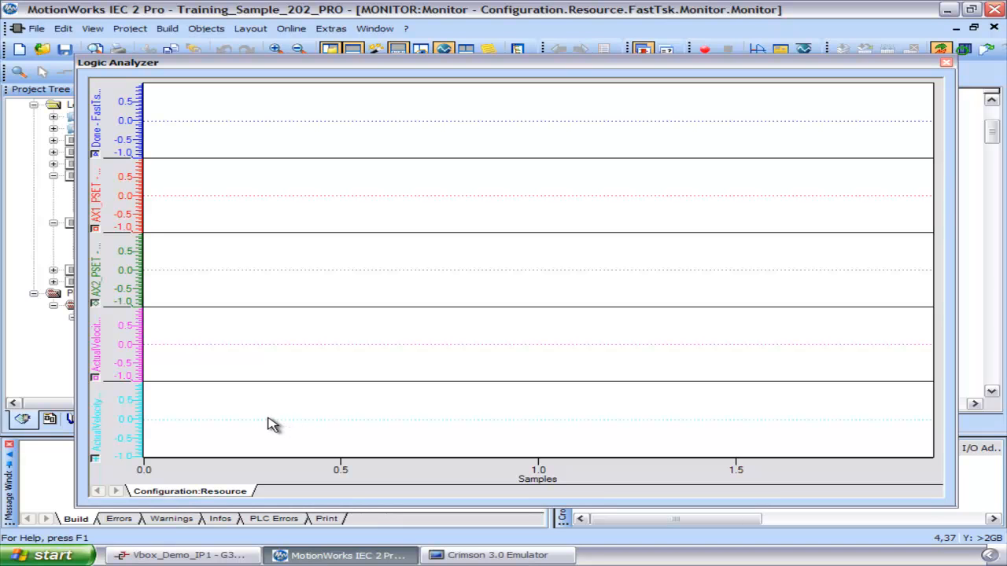
pyautogui.moveTo(218, 487)
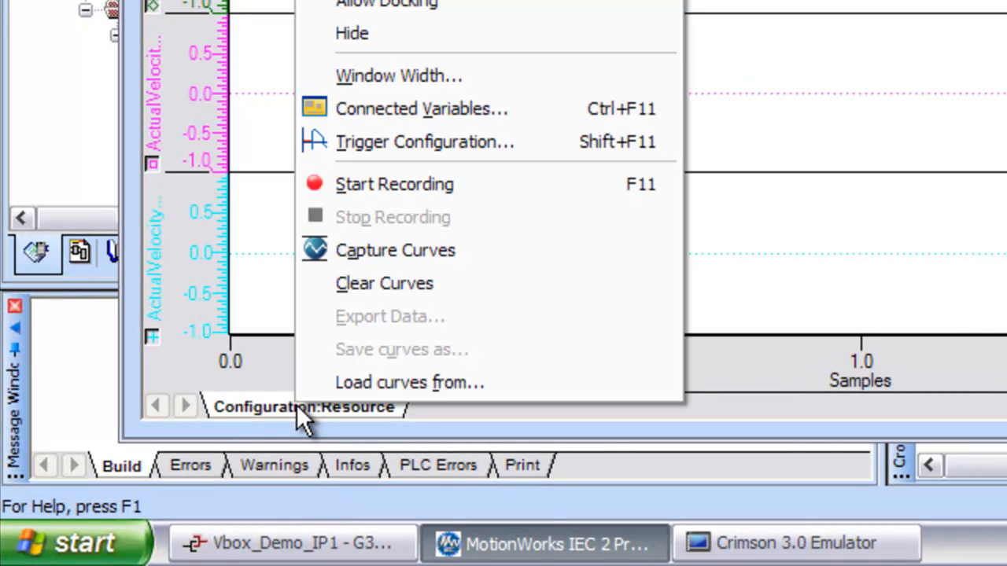
pyautogui.moveTo(425, 142)
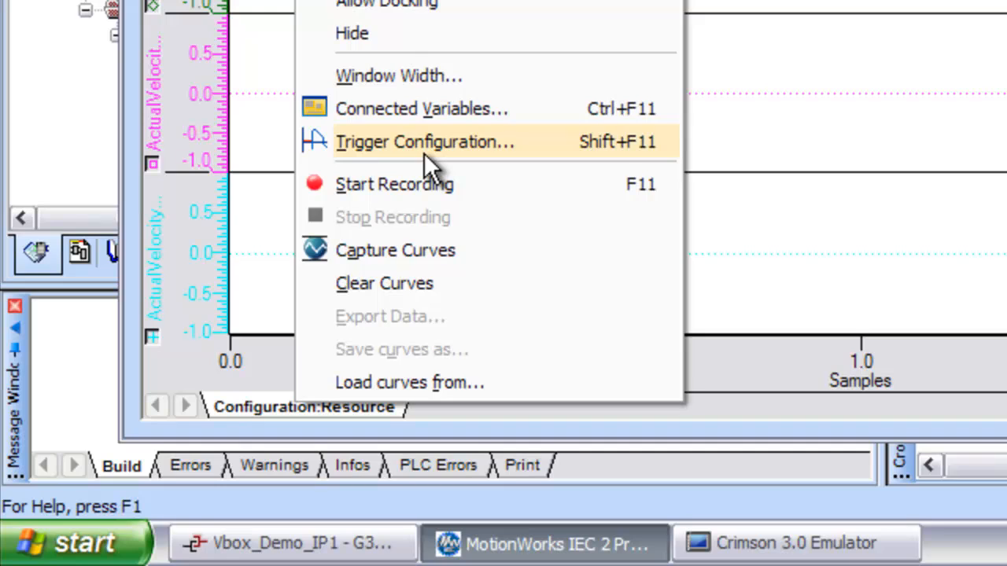
# Review trigger configuration, keeping FastTsk synchronization and 100 post-recording cycles
pyautogui.click(425, 142)
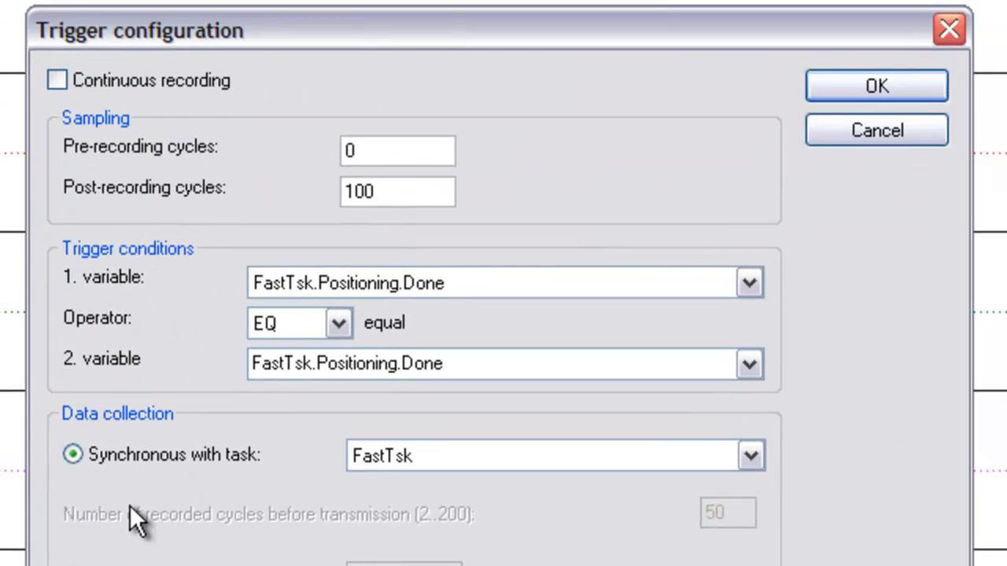
pyautogui.moveTo(287, 193)
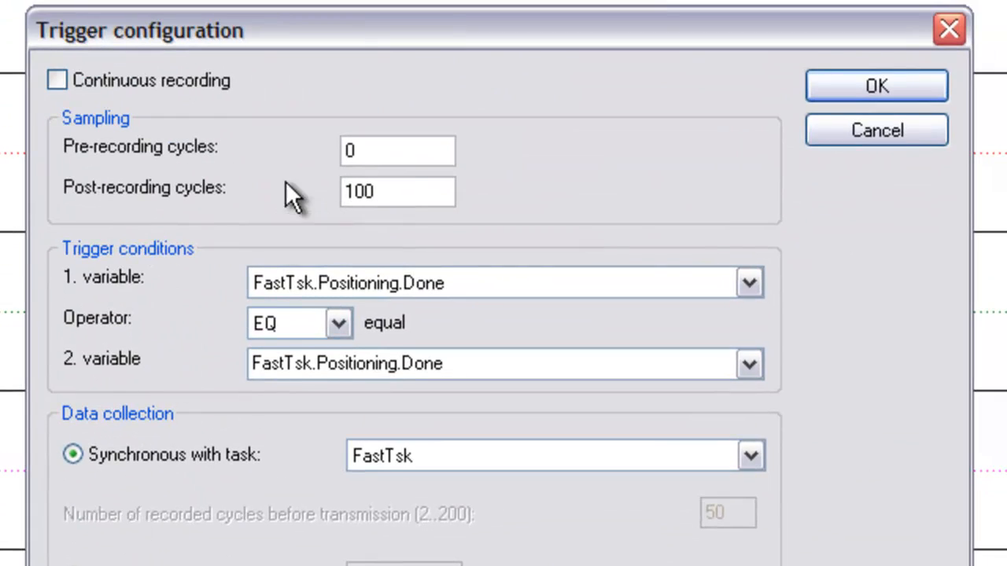
pyautogui.moveTo(429, 232)
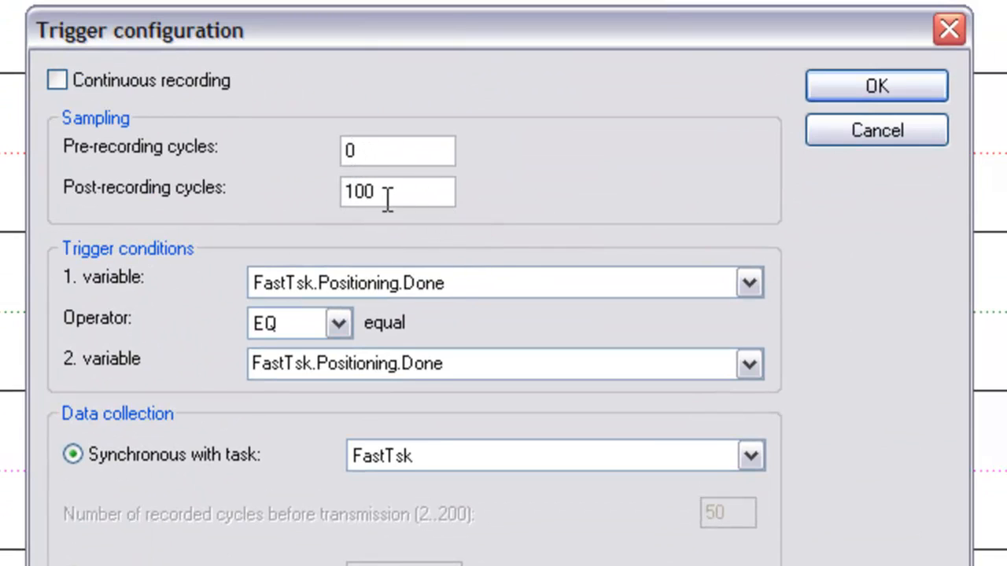
pyautogui.moveTo(397, 196)
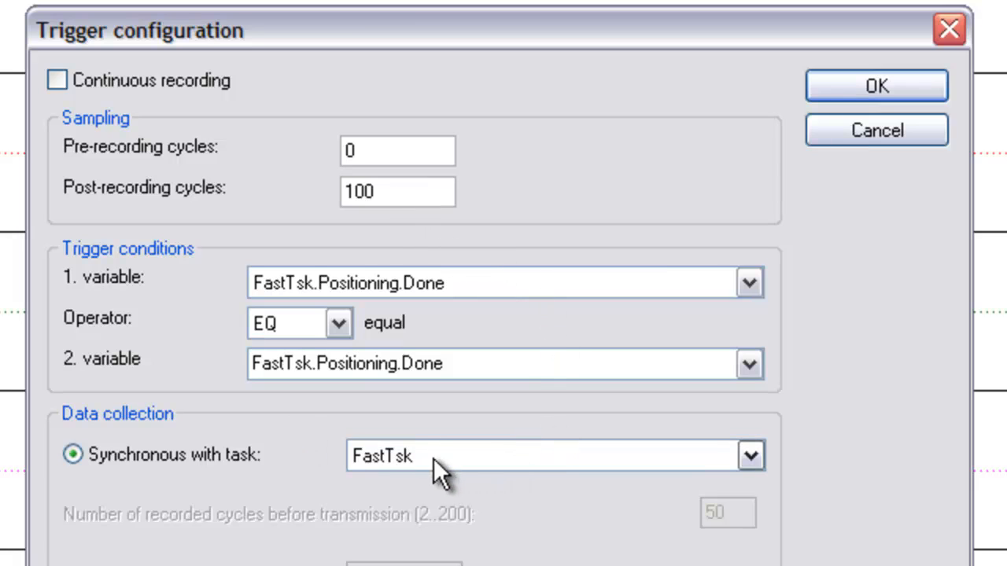
pyautogui.click(748, 456)
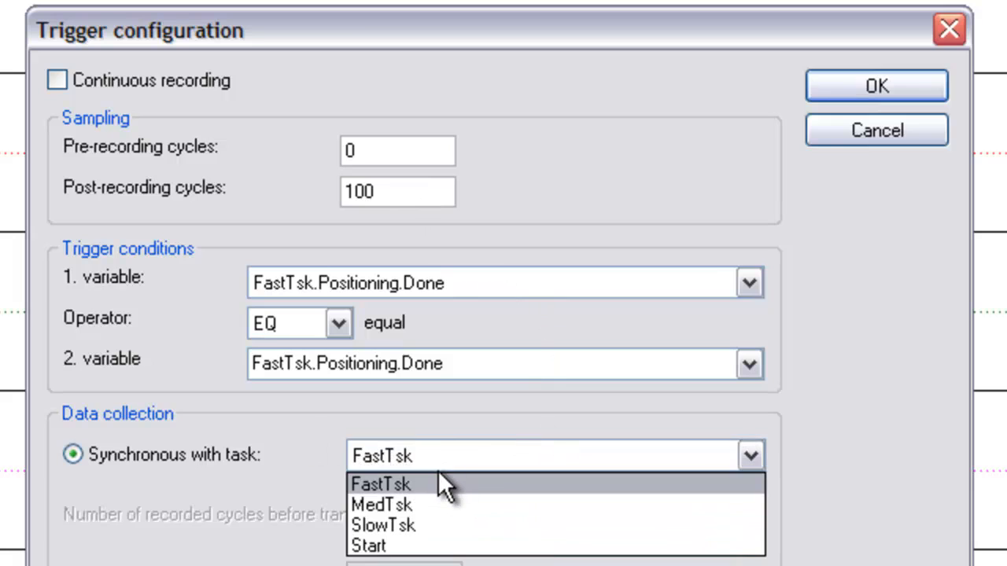
pyautogui.click(380, 484)
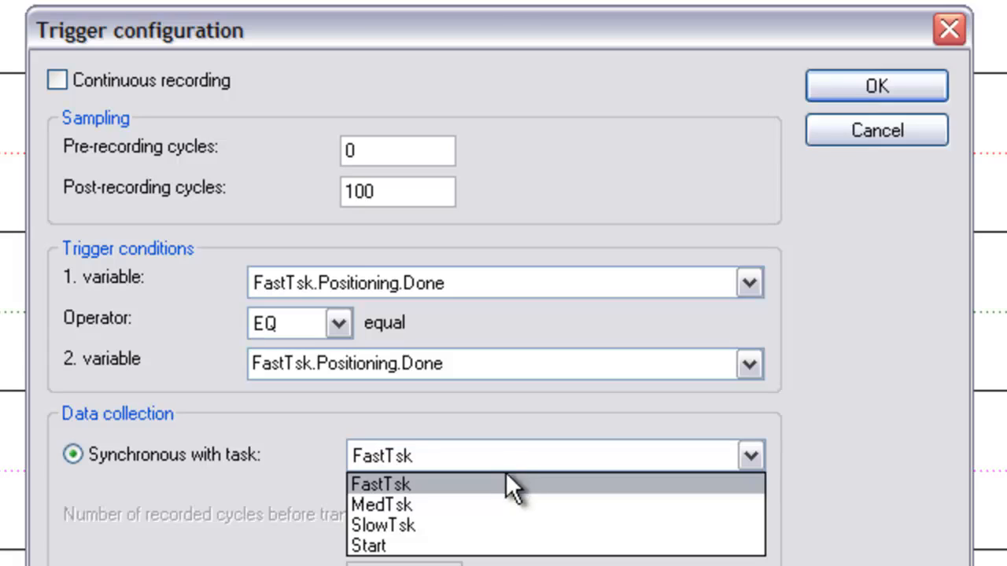
pyautogui.click(381, 484)
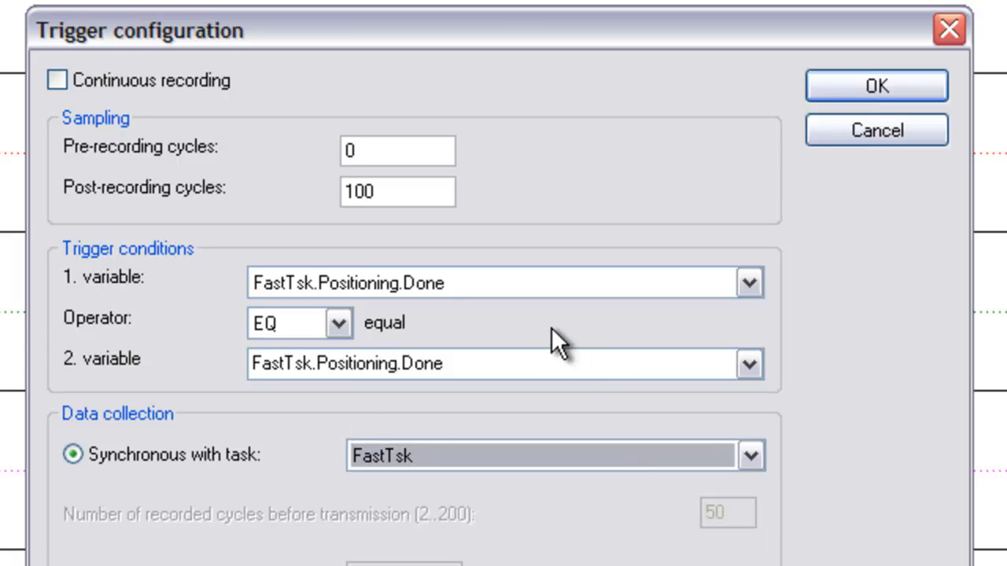
pyautogui.click(397, 192)
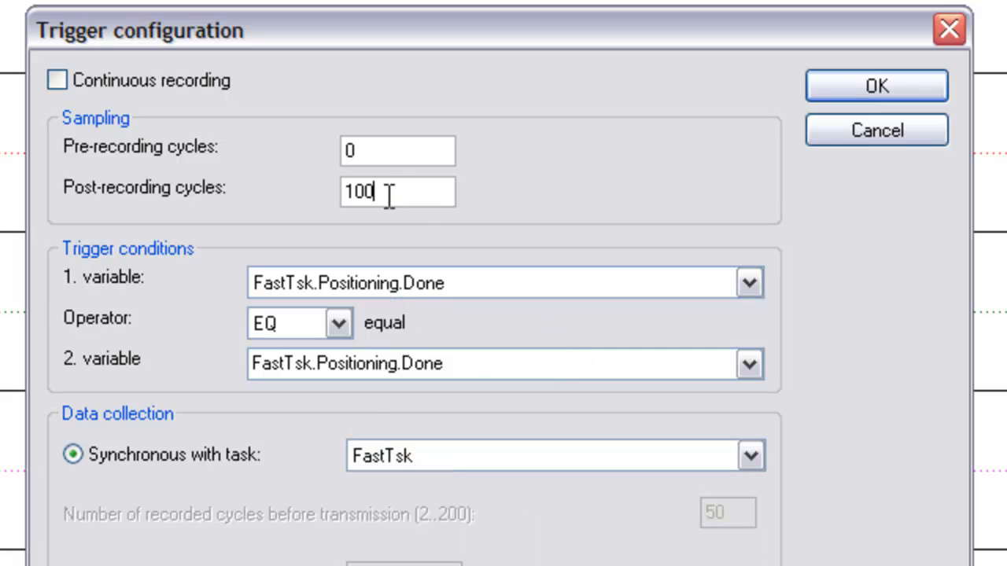
pyautogui.moveTo(455, 185)
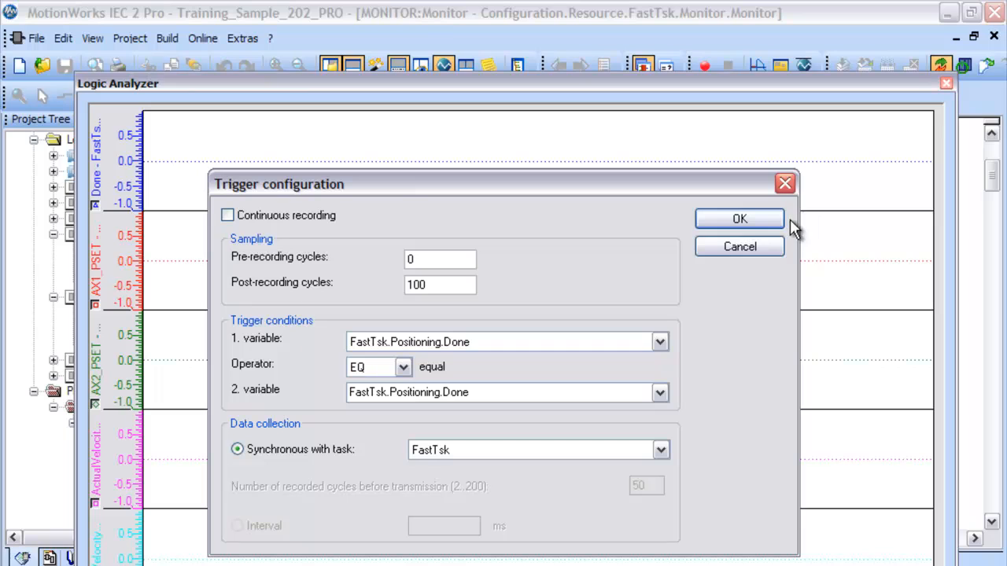
pyautogui.click(739, 219)
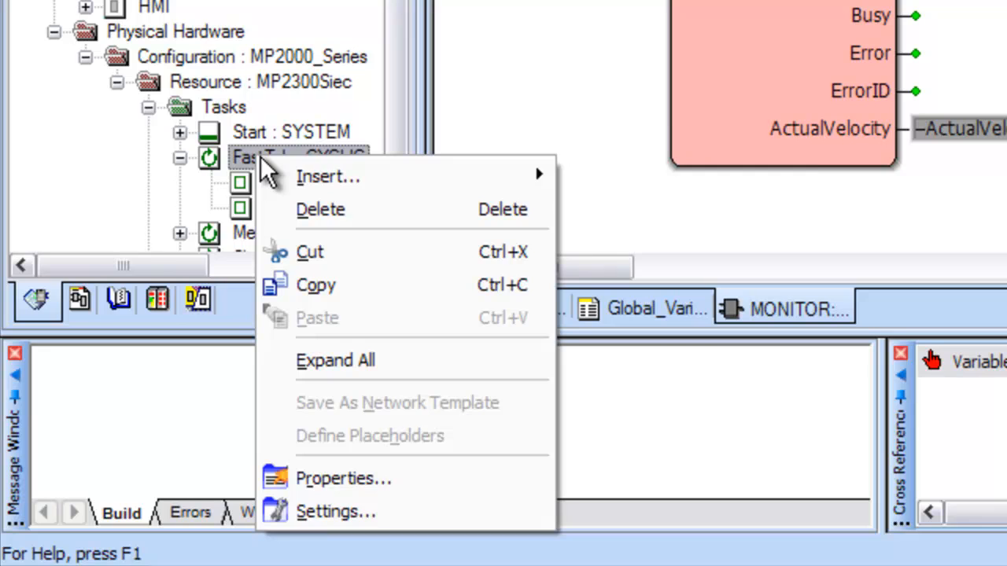
pyautogui.moveTo(393, 519)
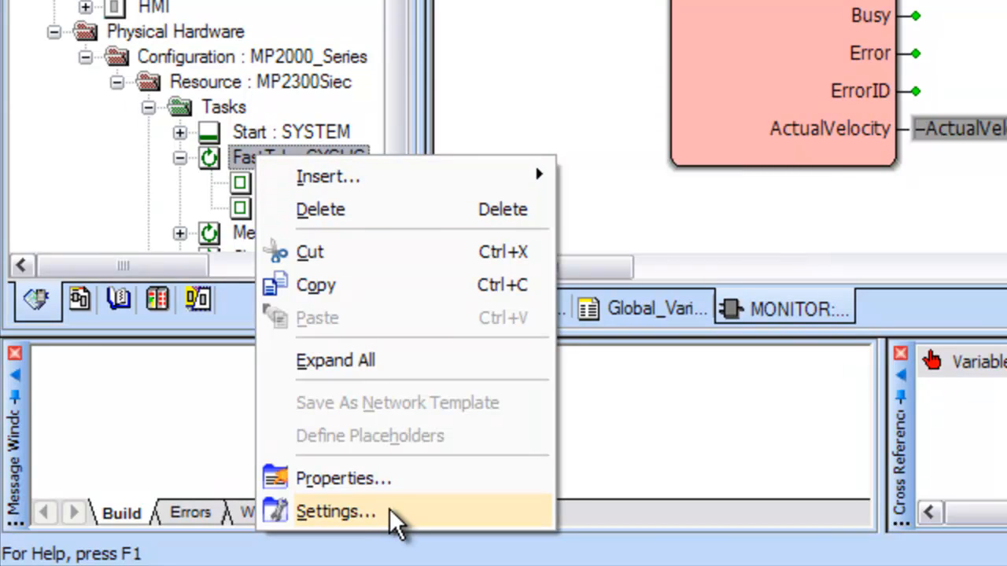
# Check FastTsk's 8 ms task interval in its settings and close them
pyautogui.click(336, 512)
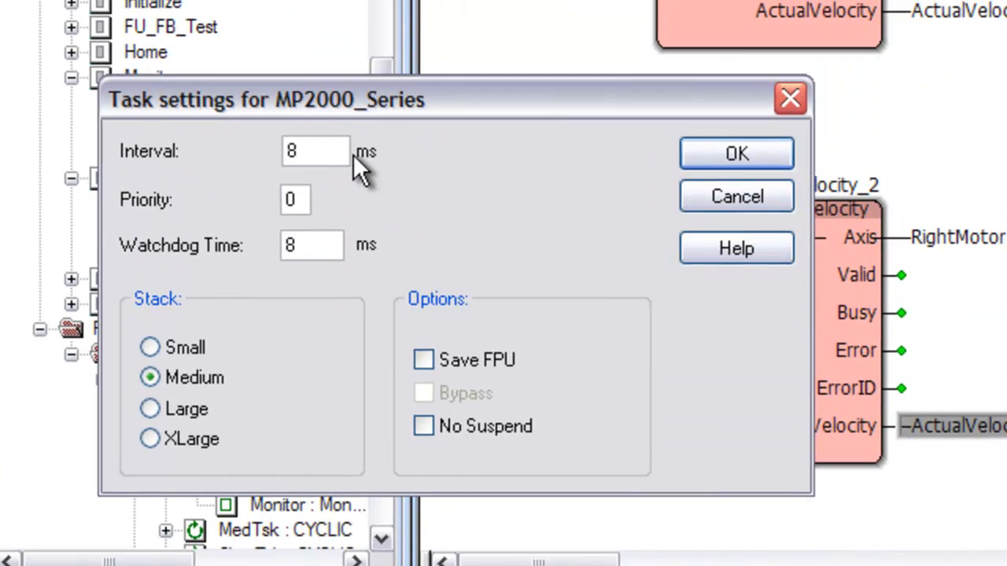
pyautogui.click(314, 151)
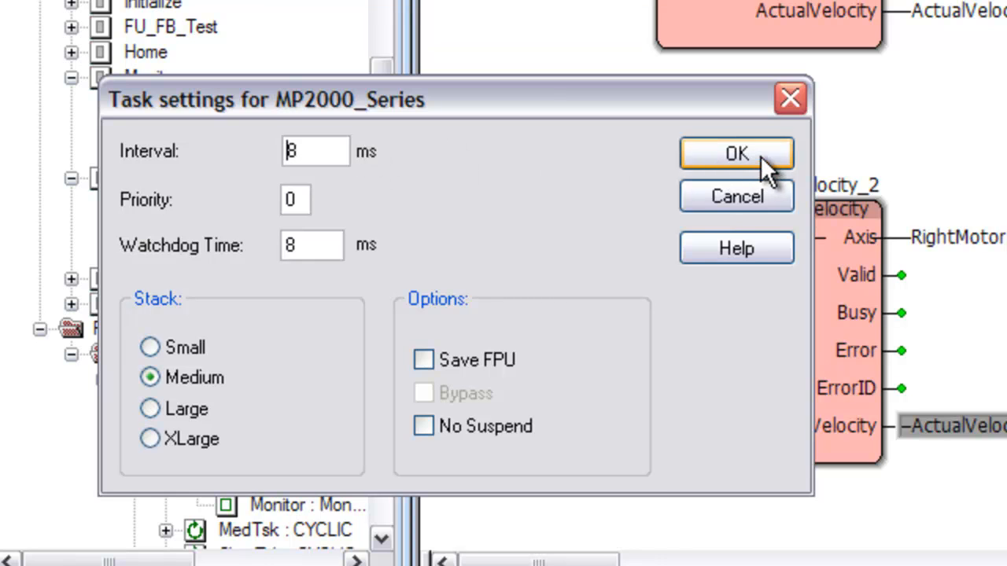
pyautogui.click(737, 152)
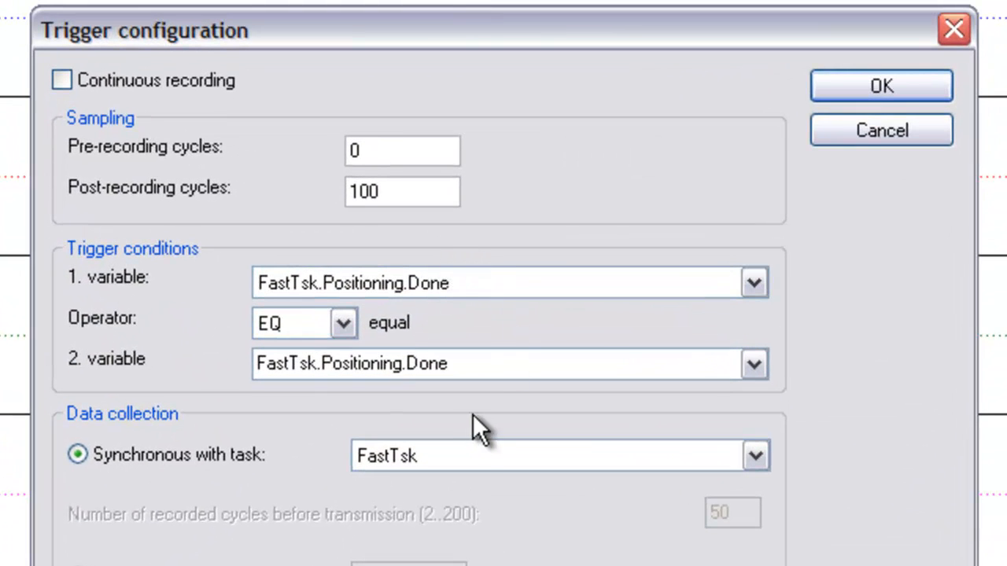
pyautogui.moveTo(457, 480)
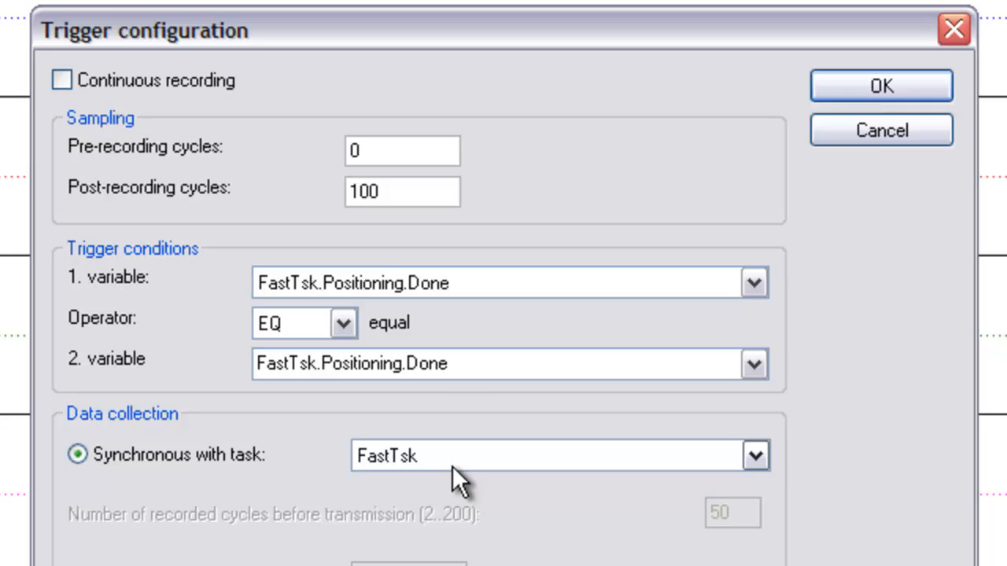
pyautogui.moveTo(413, 240)
pyautogui.write('400')
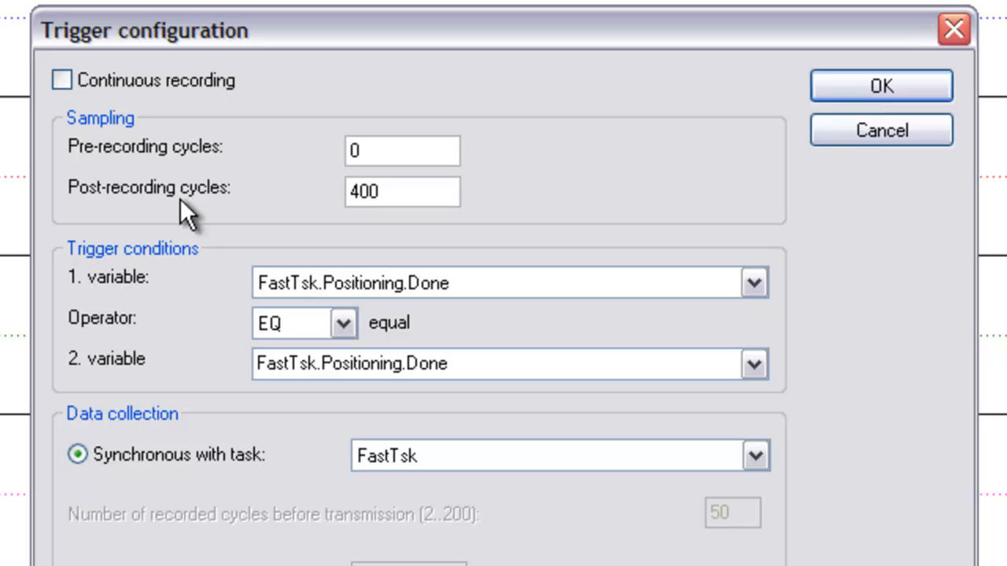
# Enter 50 pre-recording cycles and pick the Positioning.Done trigger variable
pyautogui.click(402, 150)
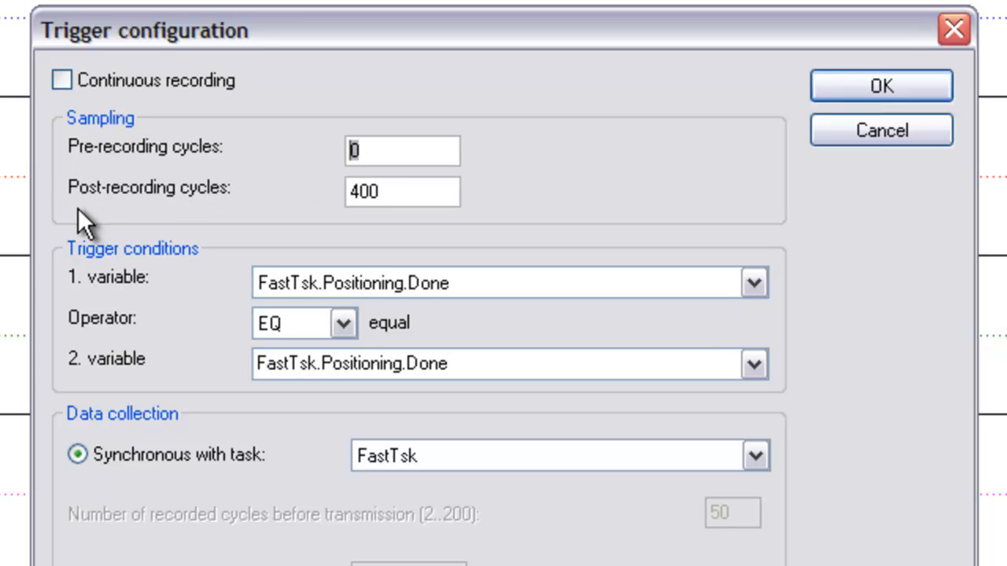
pyautogui.write('50')
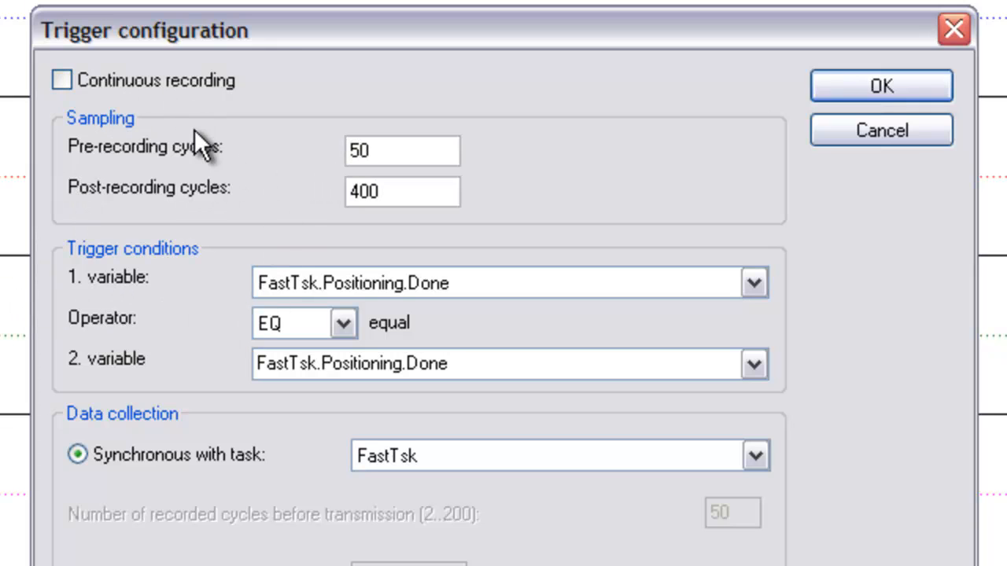
pyautogui.moveTo(255, 283)
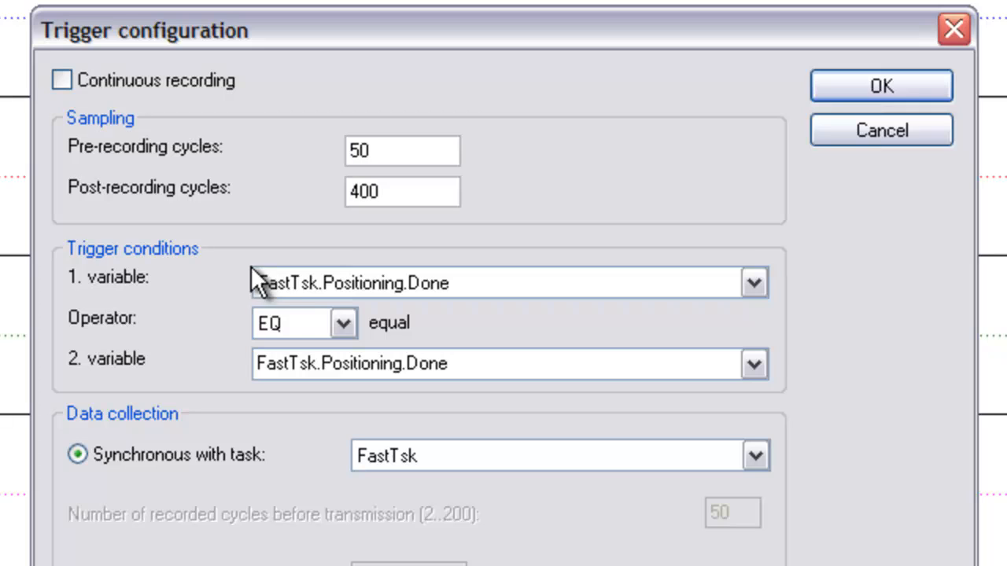
pyautogui.moveTo(519, 303)
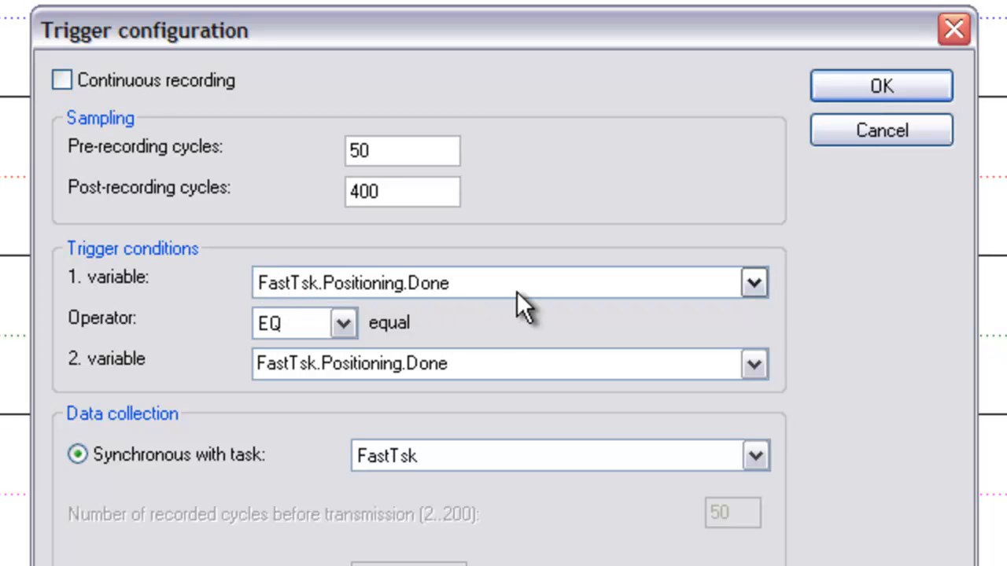
pyautogui.moveTo(189, 275)
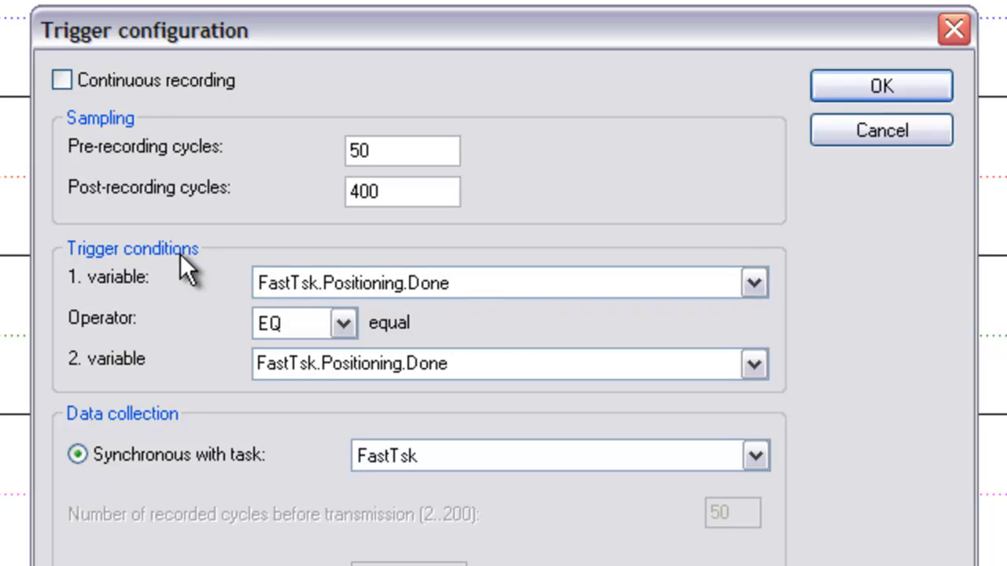
pyautogui.moveTo(306, 303)
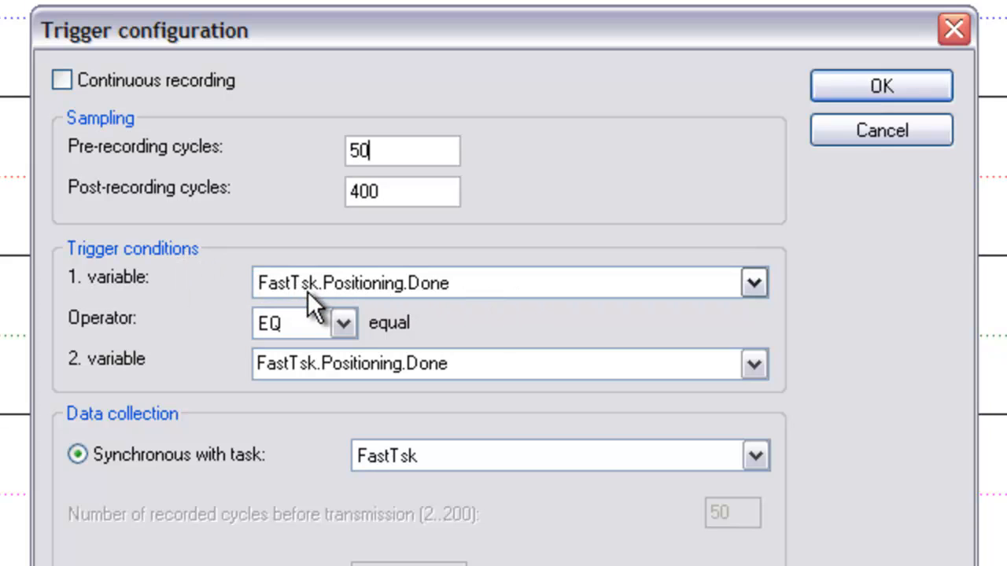
pyautogui.moveTo(362, 370)
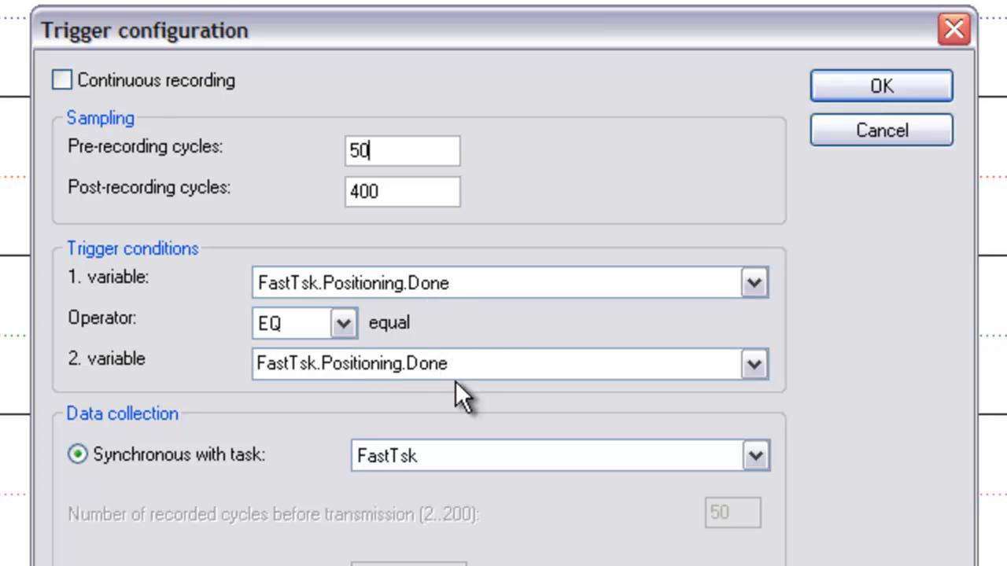
pyautogui.click(512, 363)
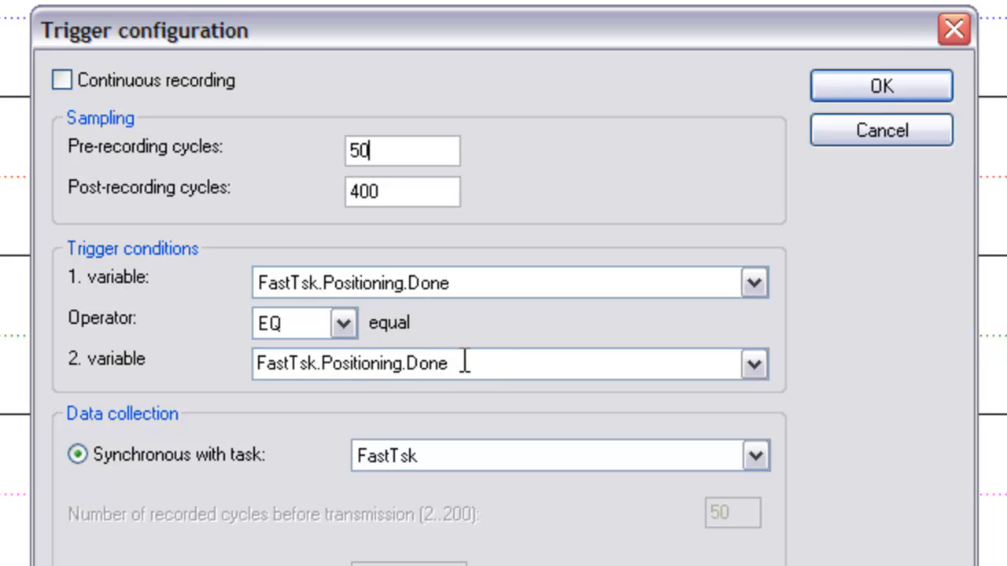
pyautogui.moveTo(481, 367)
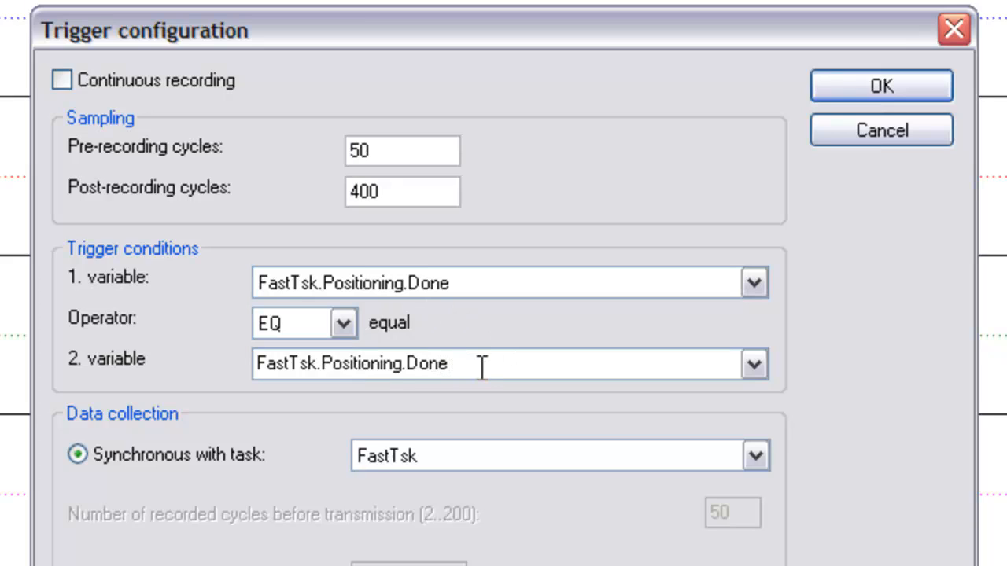
pyautogui.moveTo(381, 350)
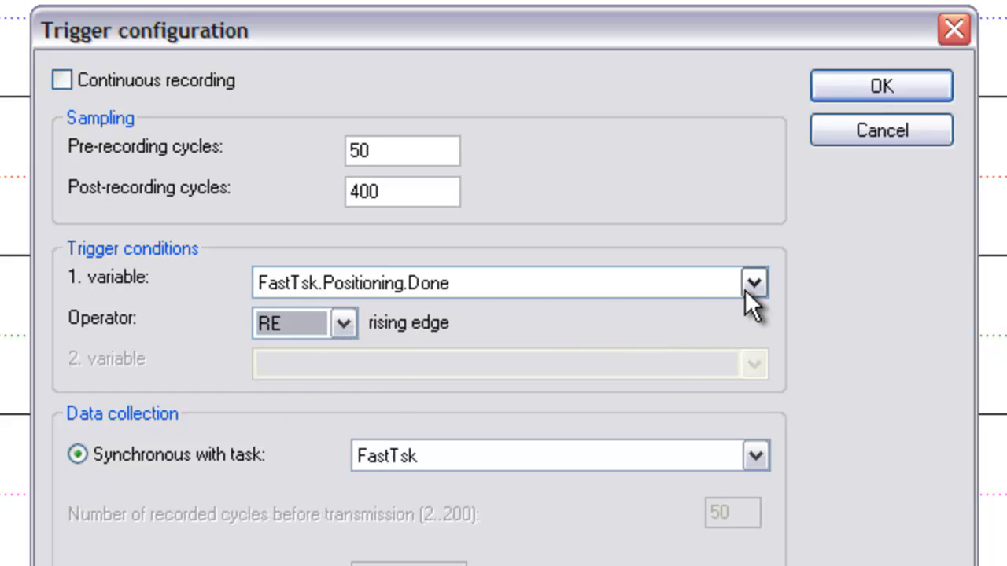
# Trigger on the rising edge of Positioning.Done and apply the settings
pyautogui.click(753, 282)
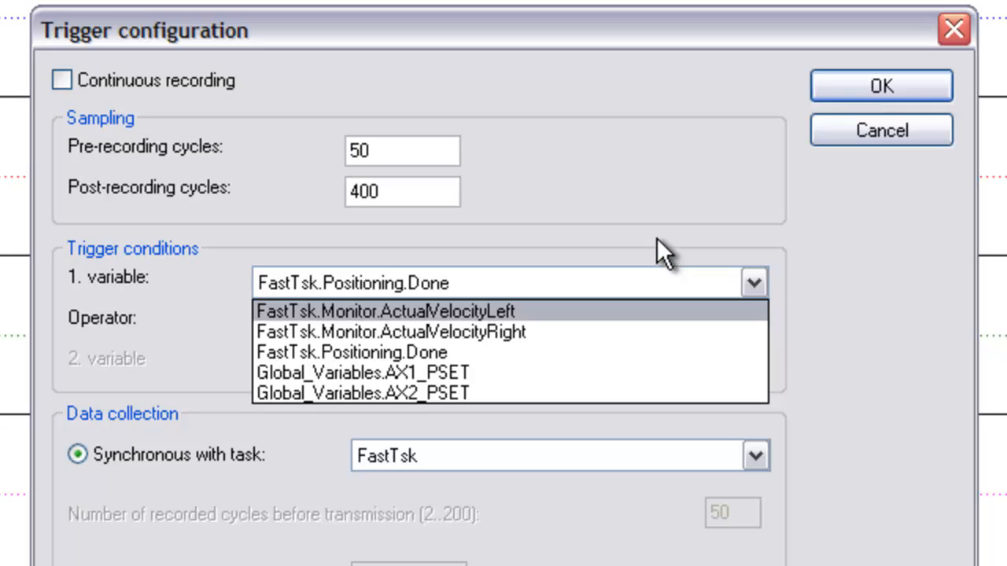
pyautogui.click(349, 351)
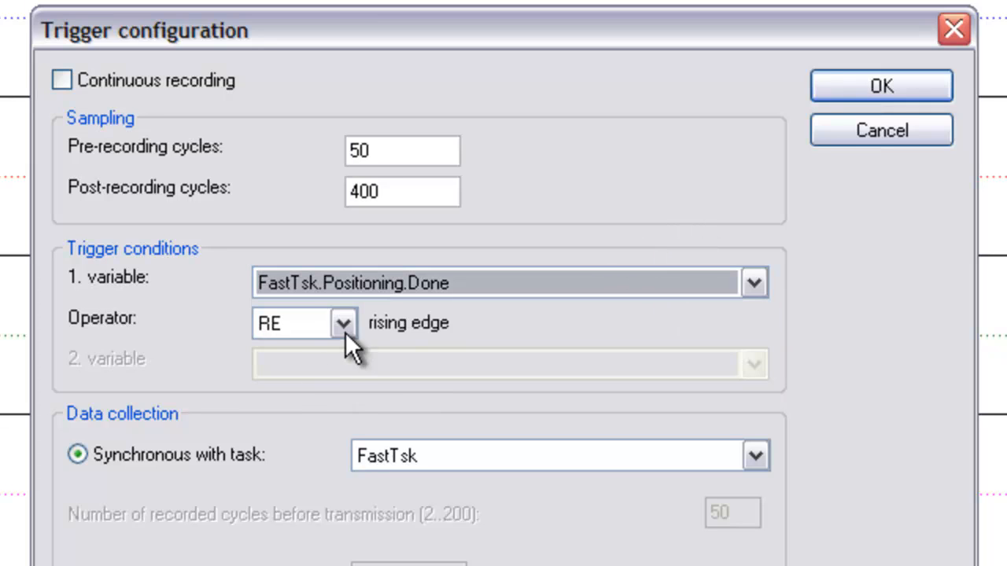
pyautogui.moveTo(346, 330)
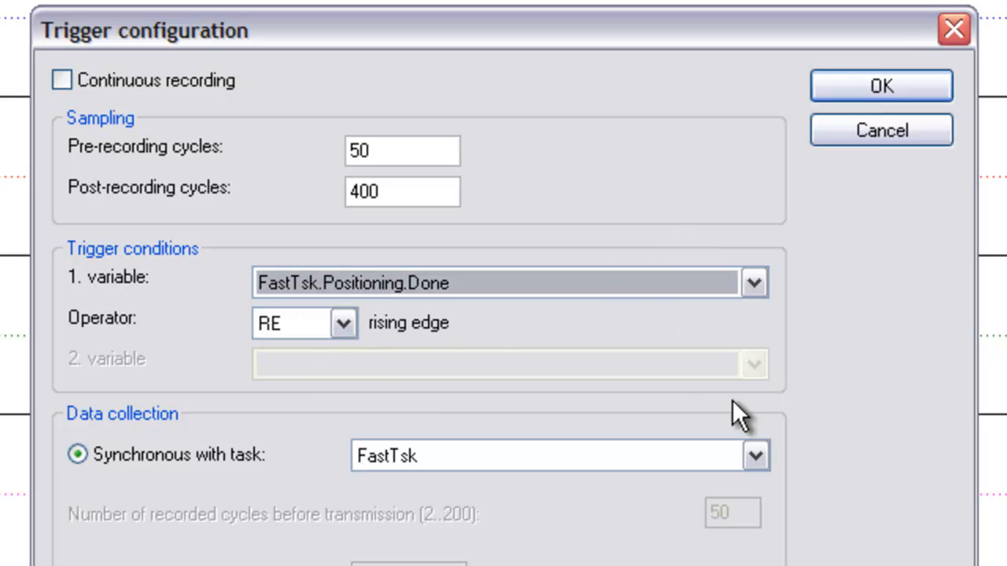
pyautogui.moveTo(881, 94)
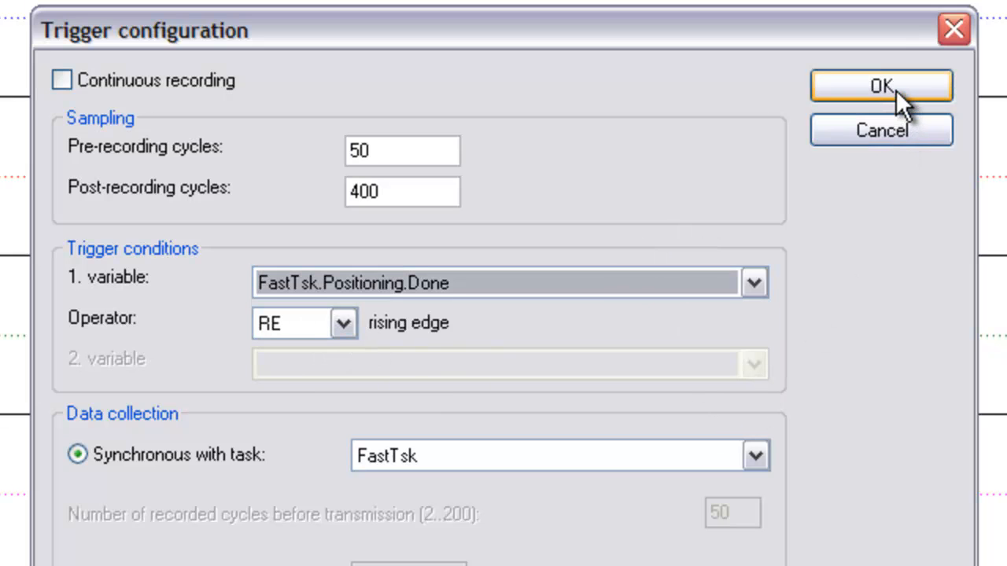
pyautogui.click(881, 86)
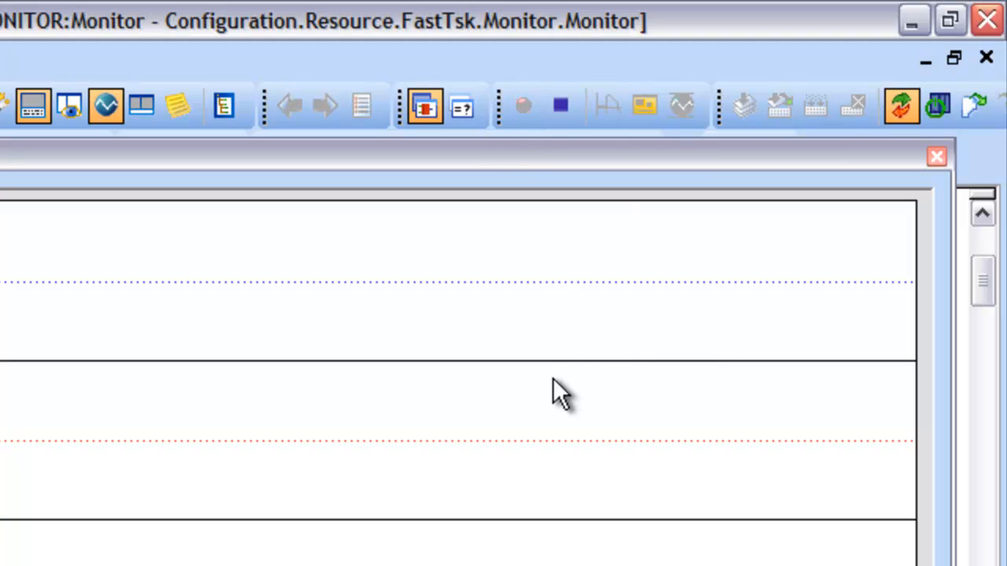
pyautogui.moveTo(559, 393)
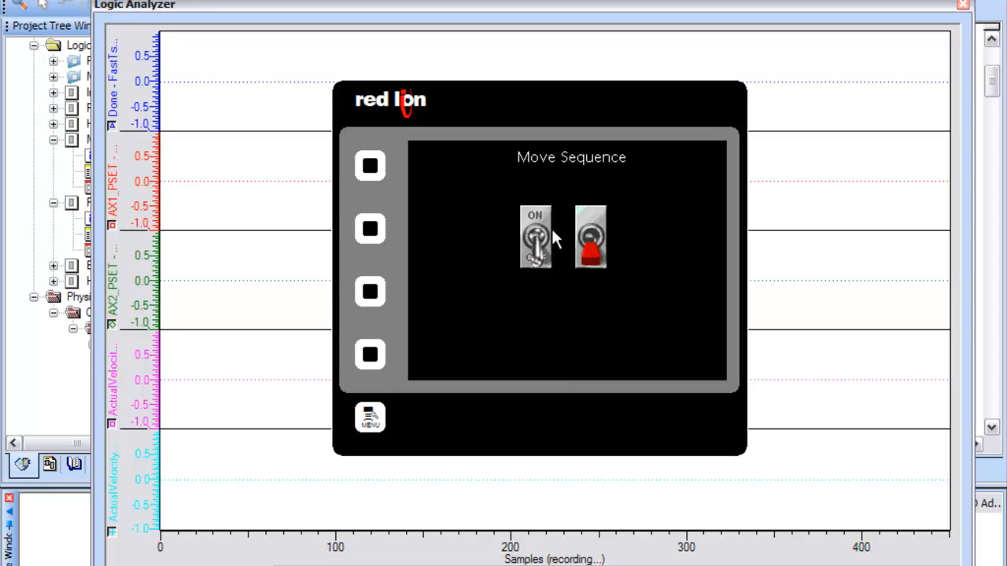
# Flip the HMI Move Sequence ON switch to start motion while recording
pyautogui.click(535, 236)
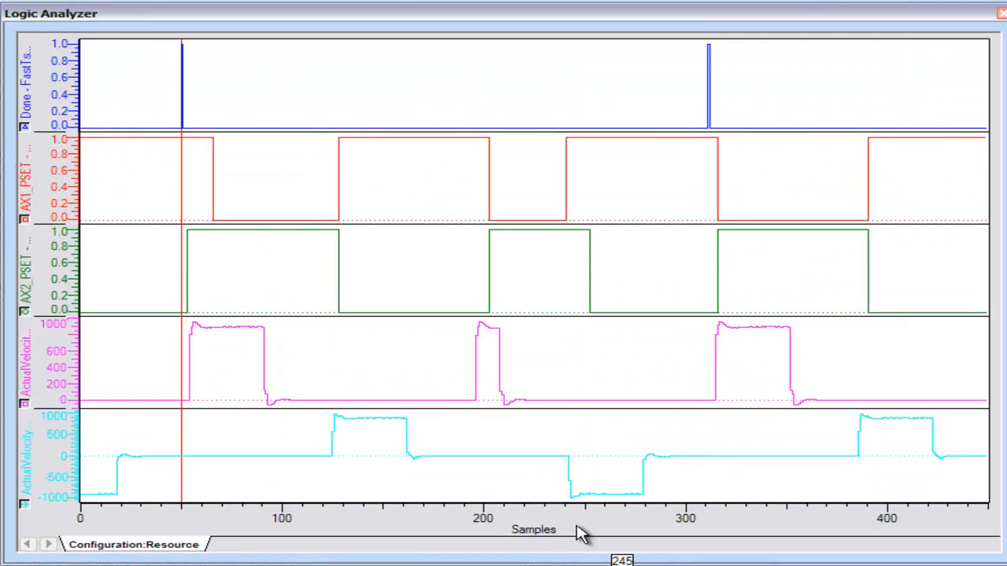
pyautogui.moveTo(491, 390)
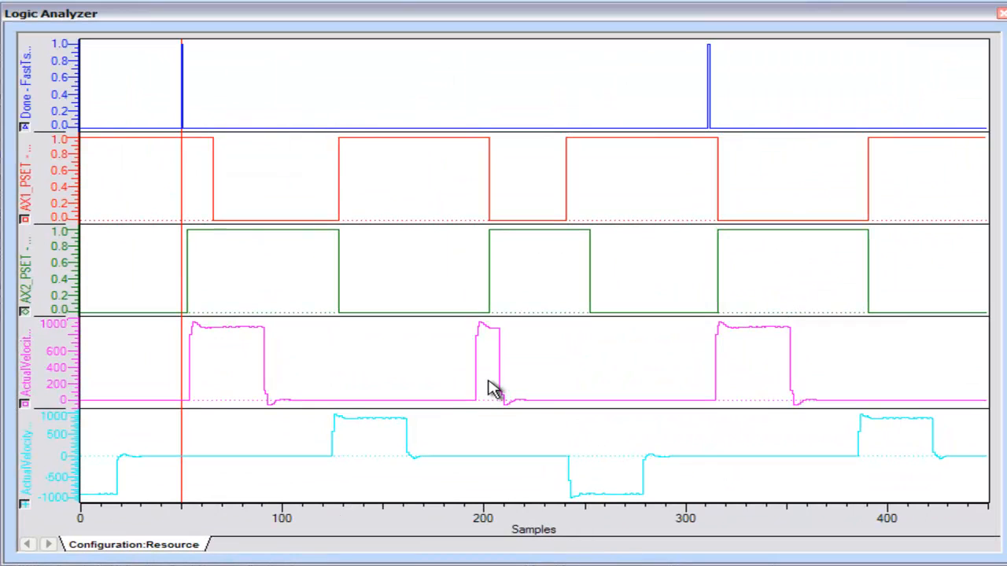
pyautogui.moveTo(476, 407)
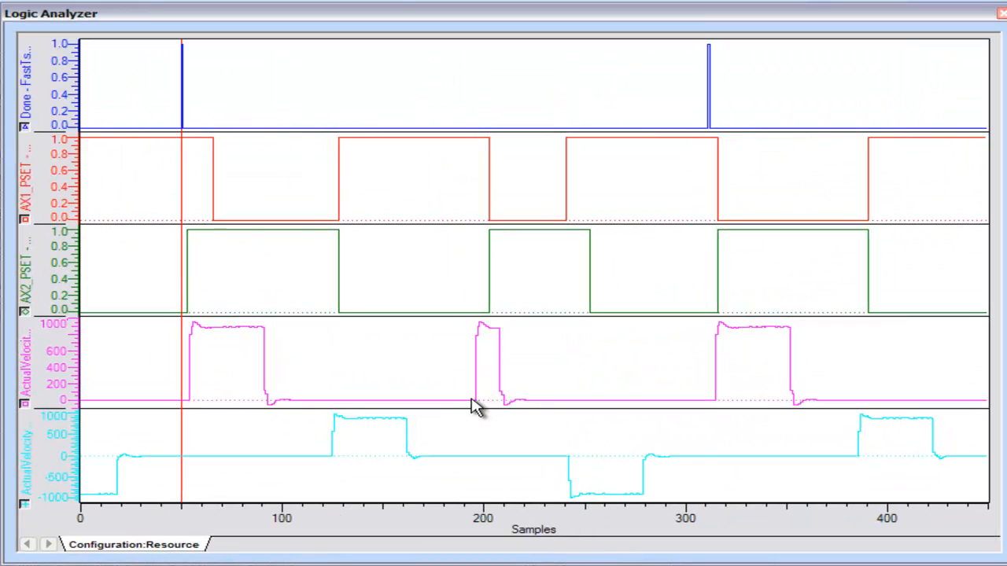
pyautogui.moveTo(371, 423)
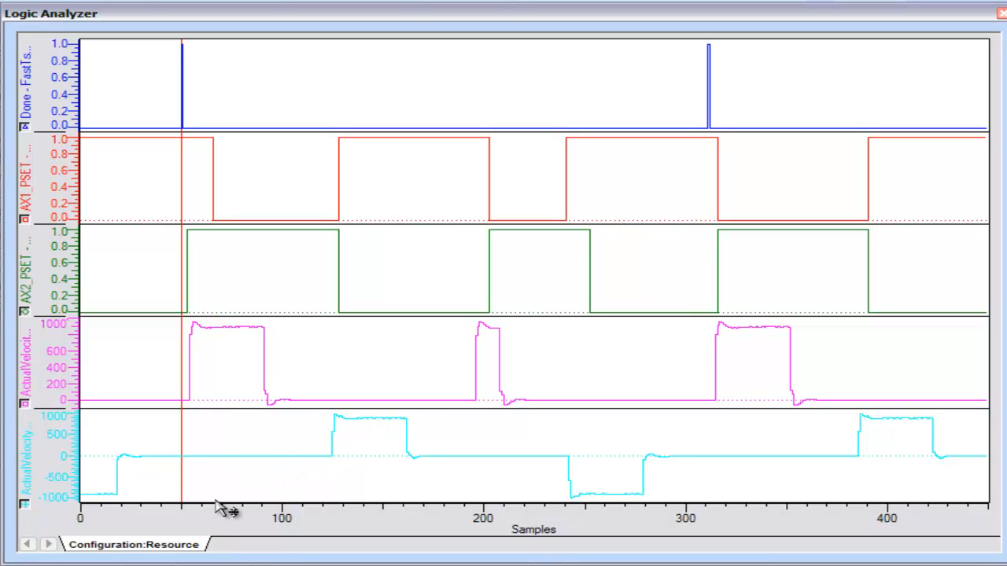
pyautogui.moveTo(197, 523)
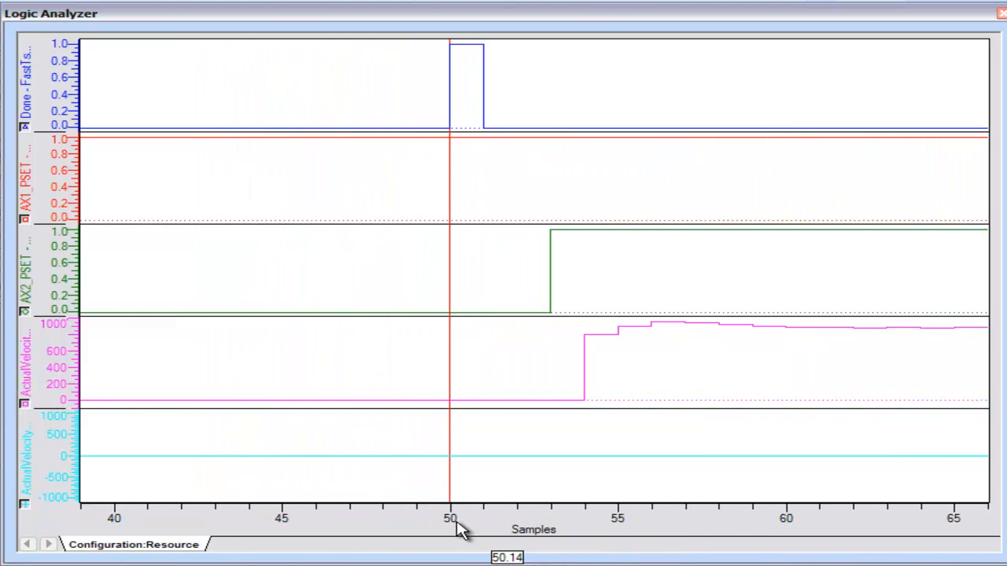
pyautogui.moveTo(472, 306)
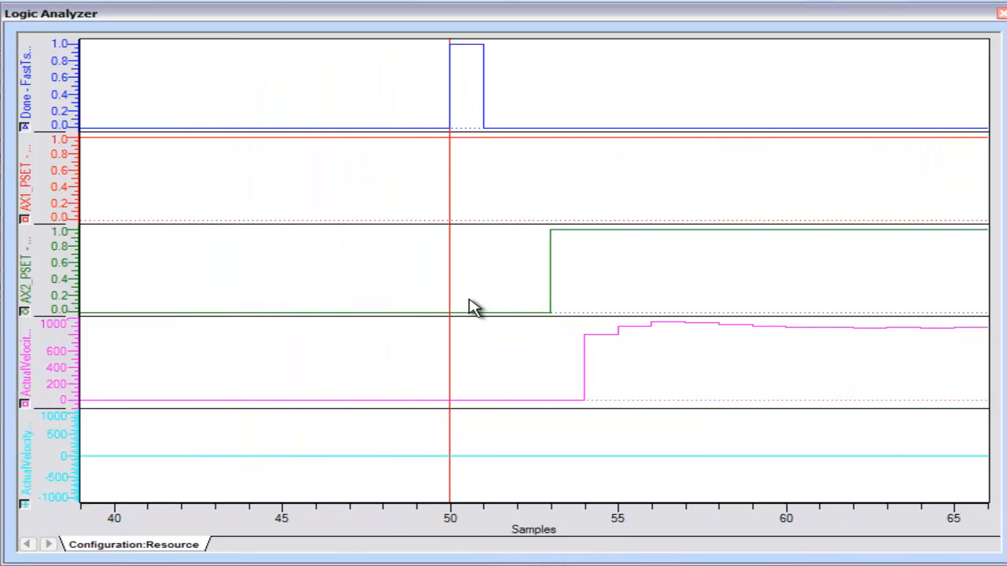
pyautogui.moveTo(456, 486)
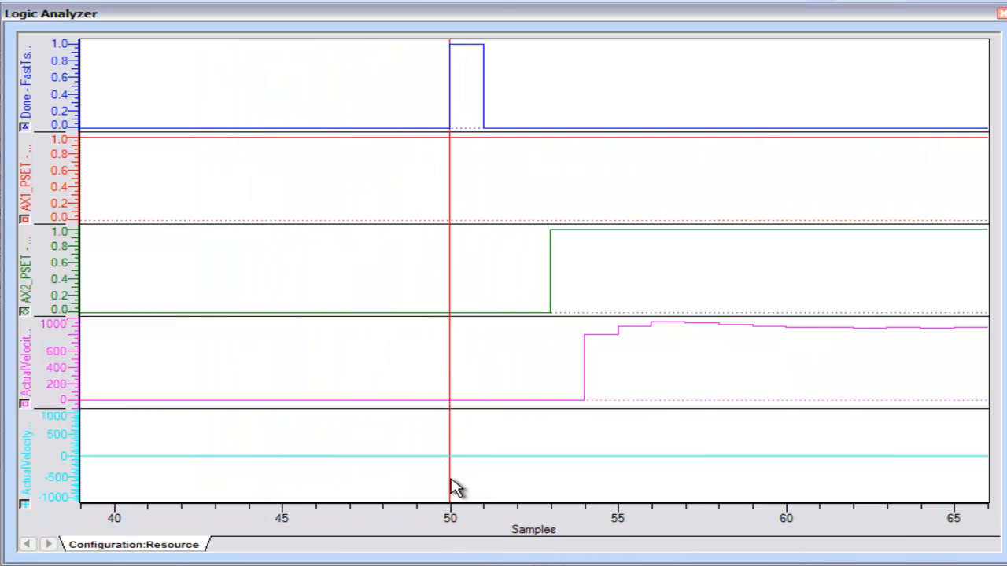
pyautogui.moveTo(462, 475)
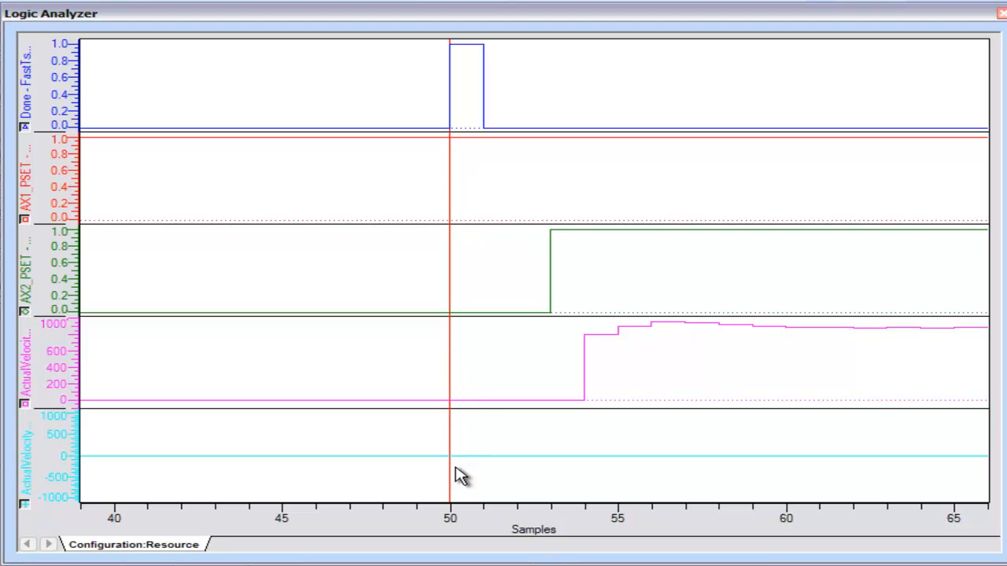
pyautogui.moveTo(175, 151)
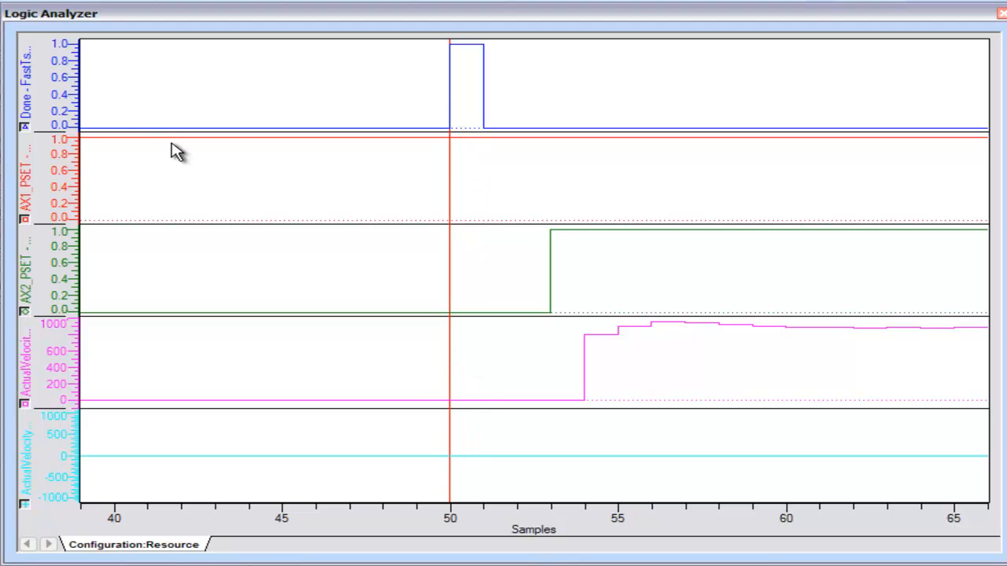
pyautogui.moveTo(415, 148)
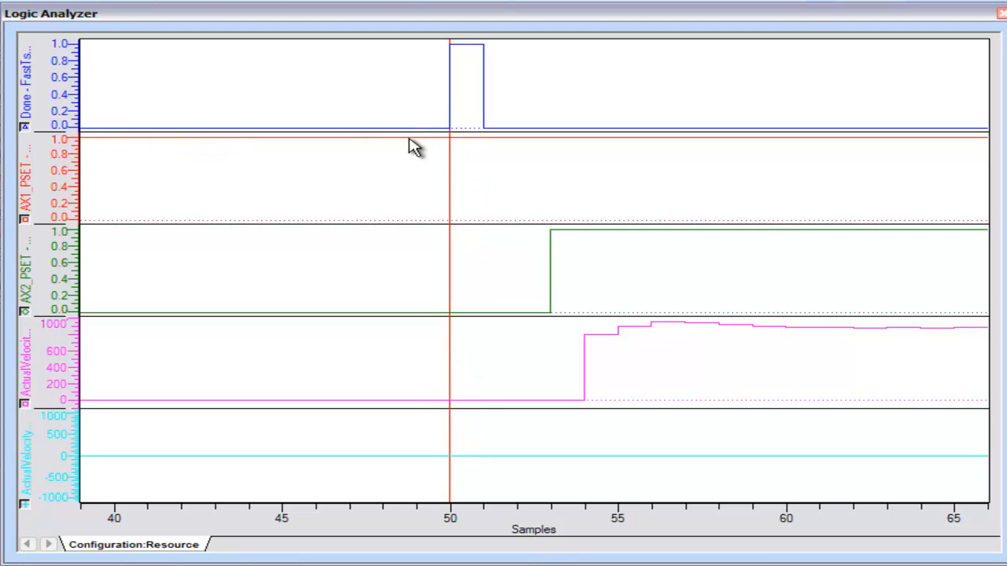
pyautogui.moveTo(629, 358)
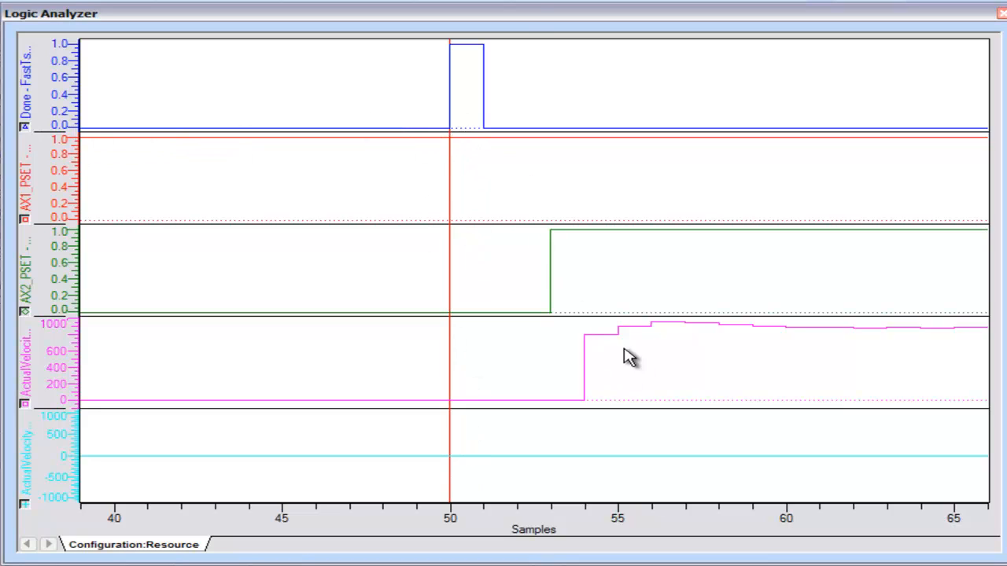
pyautogui.moveTo(143, 171)
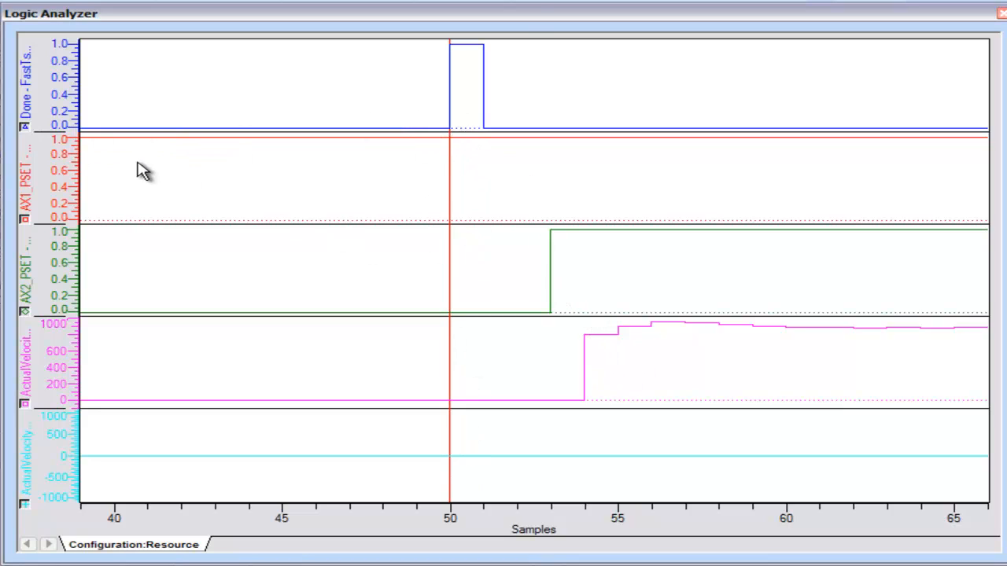
pyautogui.moveTo(599, 360)
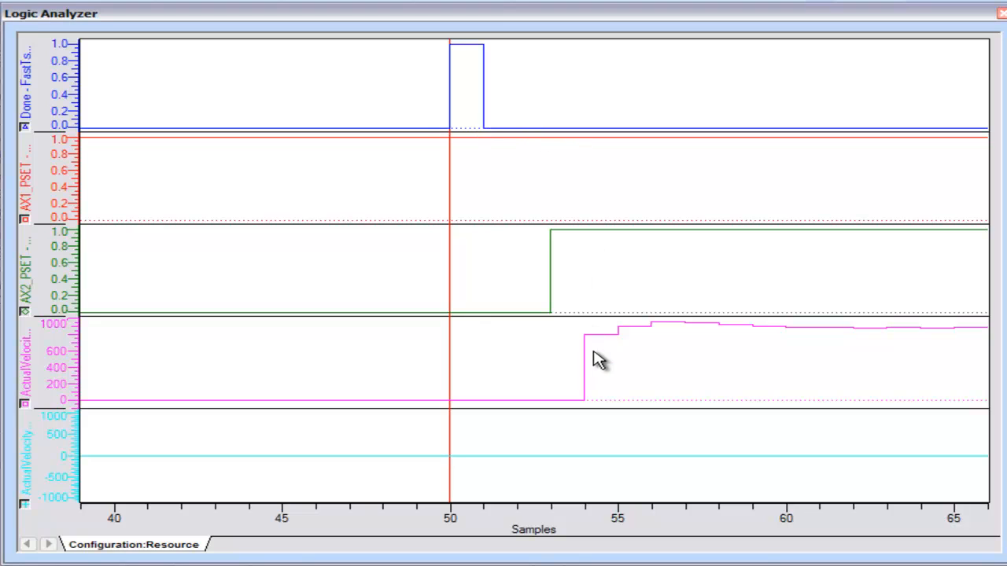
pyautogui.moveTo(553, 385)
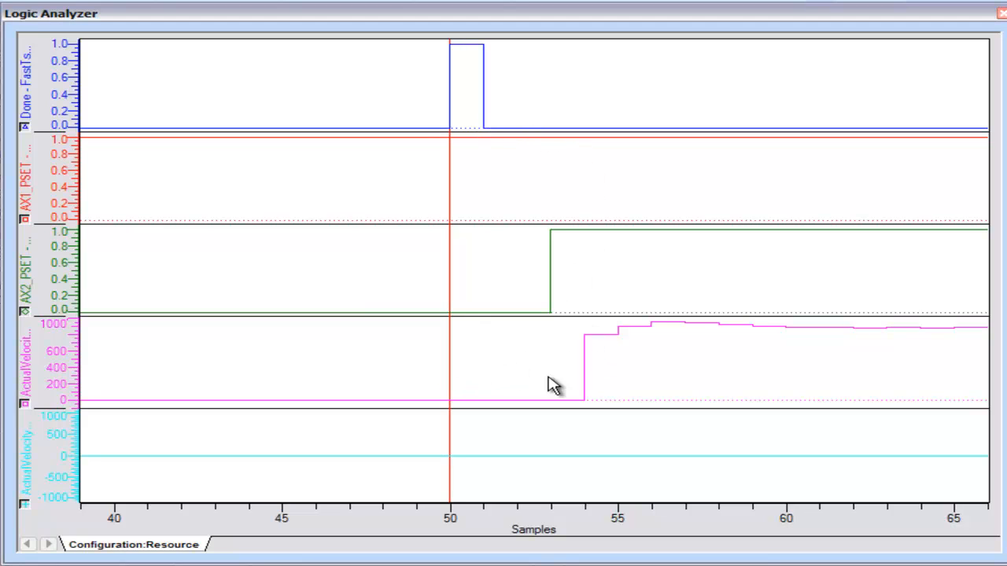
pyautogui.moveTo(590, 393)
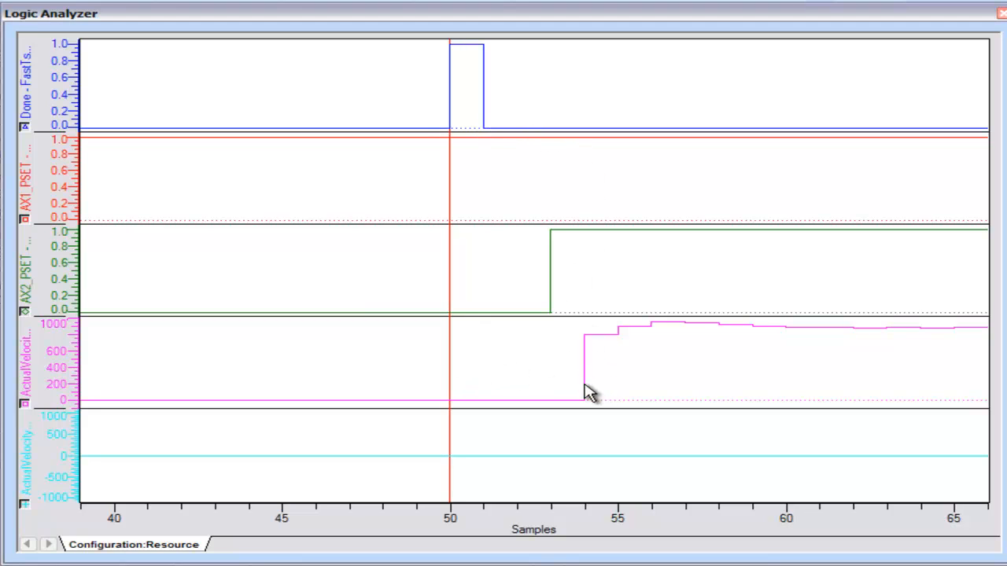
pyautogui.moveTo(420, 318)
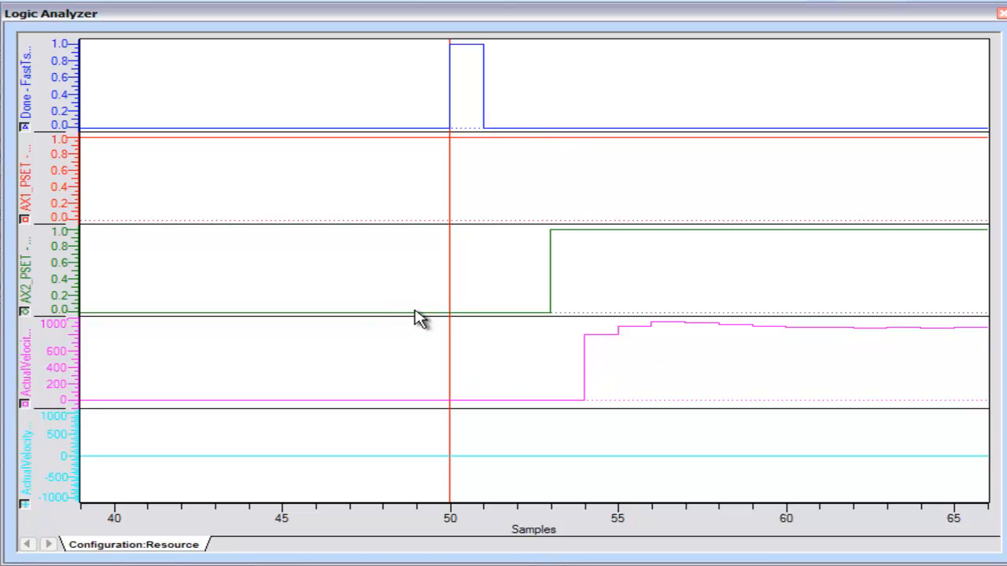
pyautogui.moveTo(566, 496)
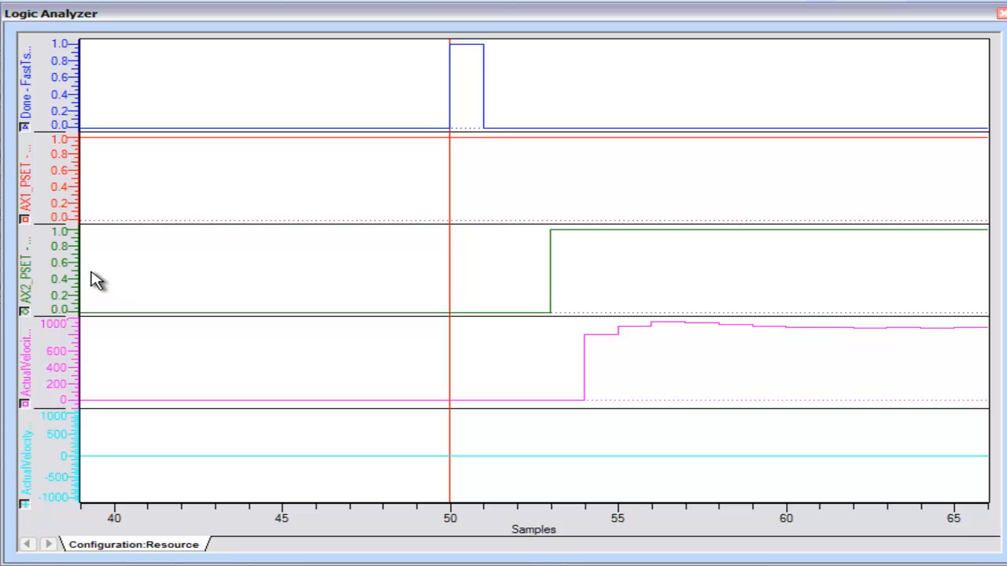
pyautogui.moveTo(102, 271)
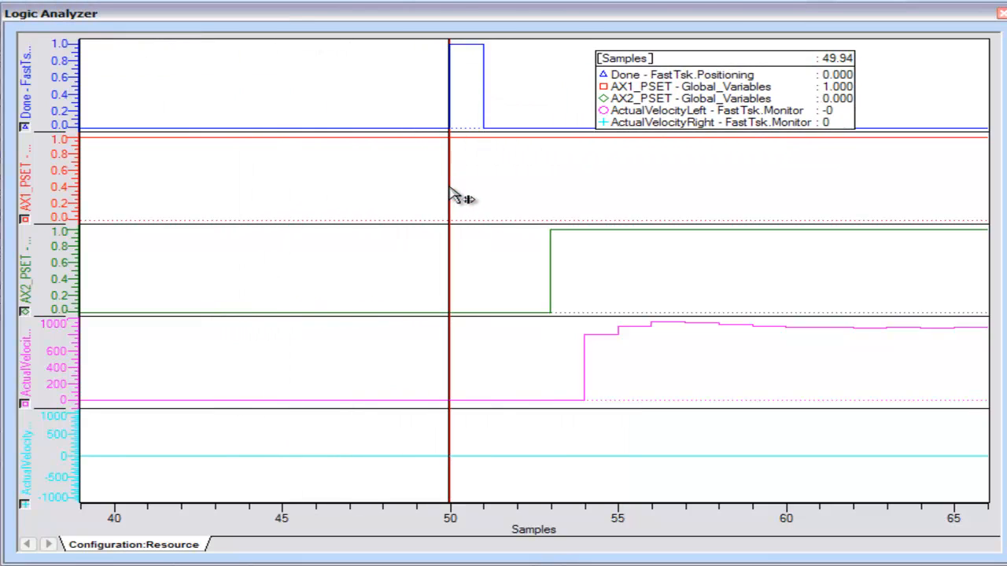
pyautogui.moveTo(665, 67)
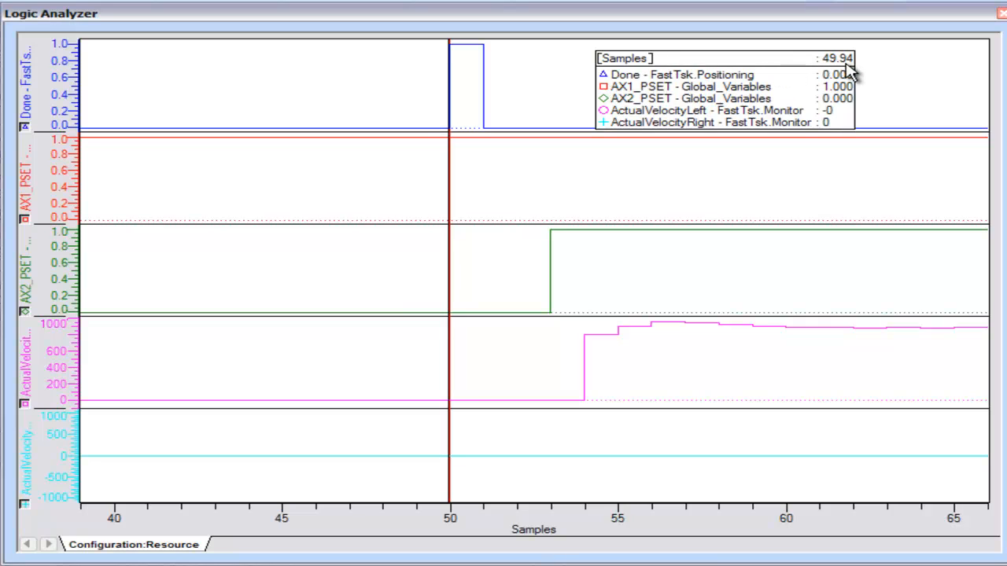
pyautogui.moveTo(463, 179)
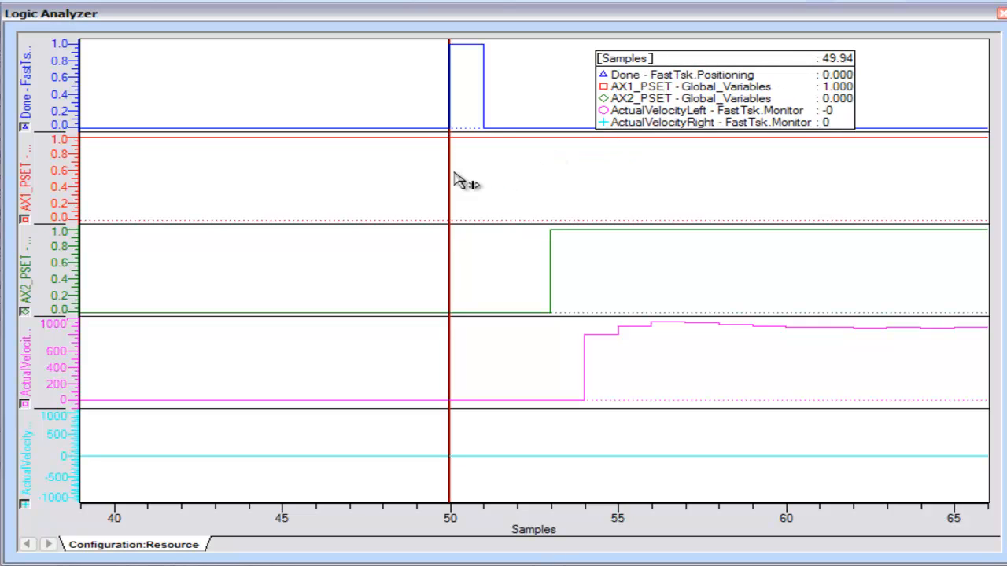
pyautogui.moveTo(464, 193)
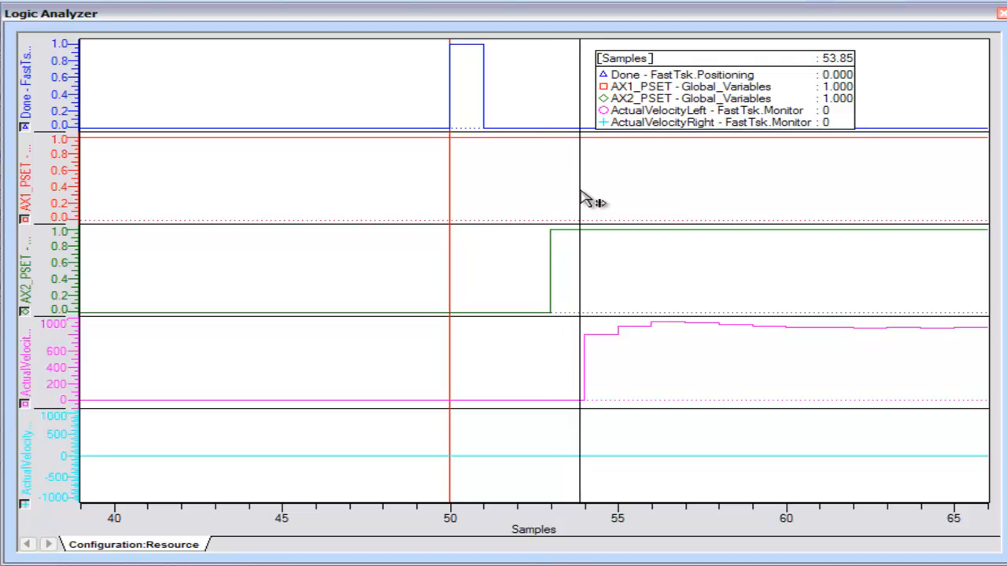
pyautogui.moveTo(598, 323)
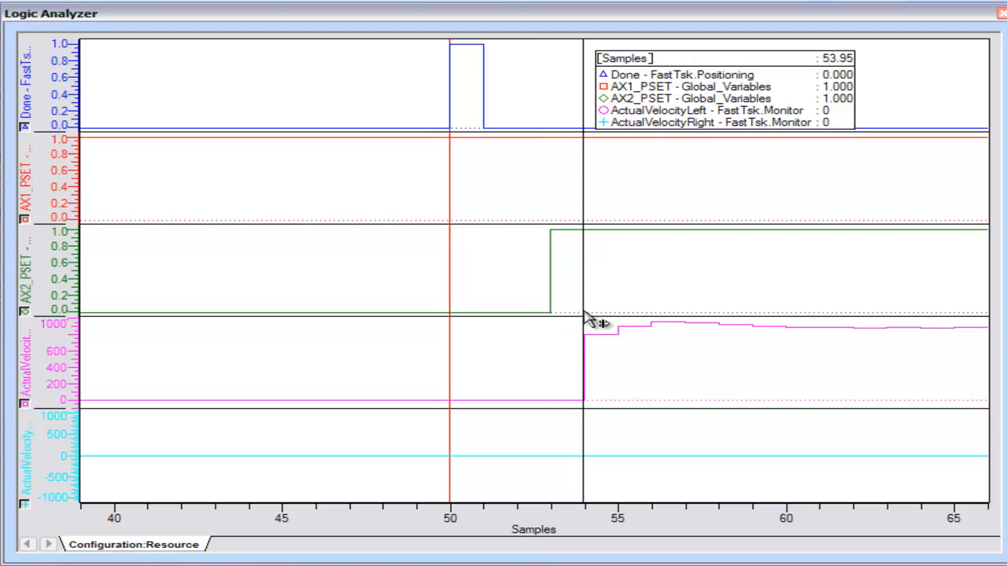
pyautogui.moveTo(858, 75)
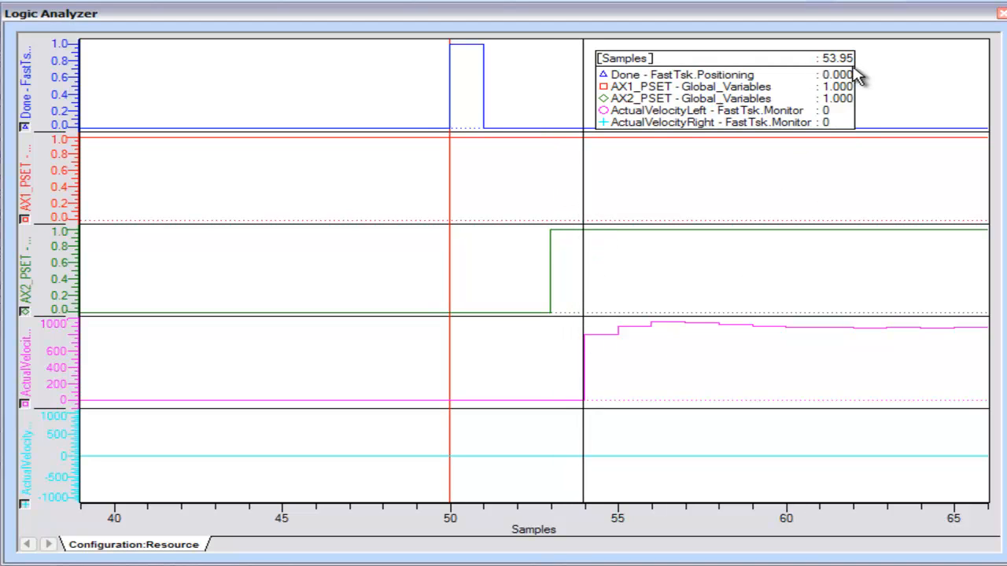
pyautogui.moveTo(751, 199)
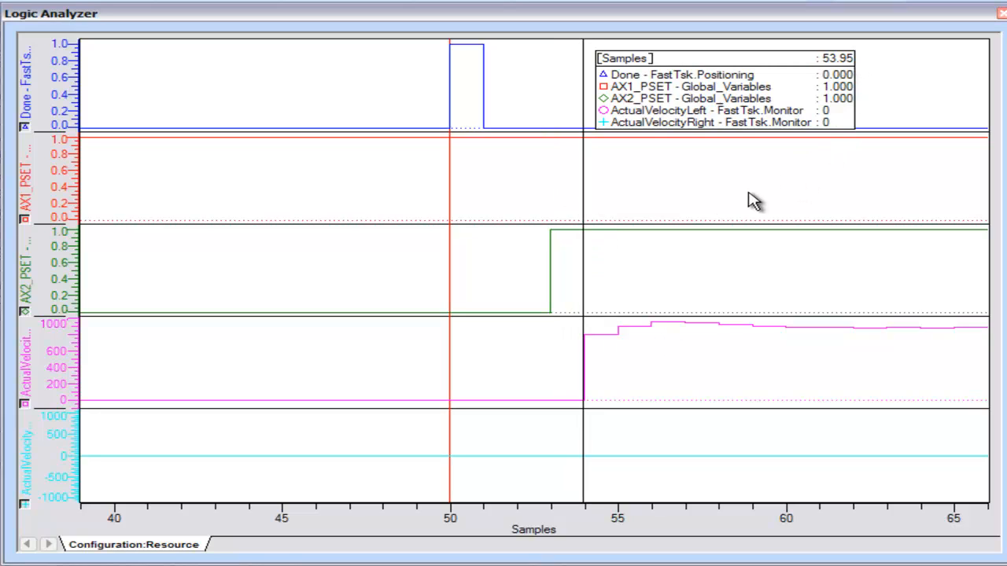
pyautogui.moveTo(602, 195)
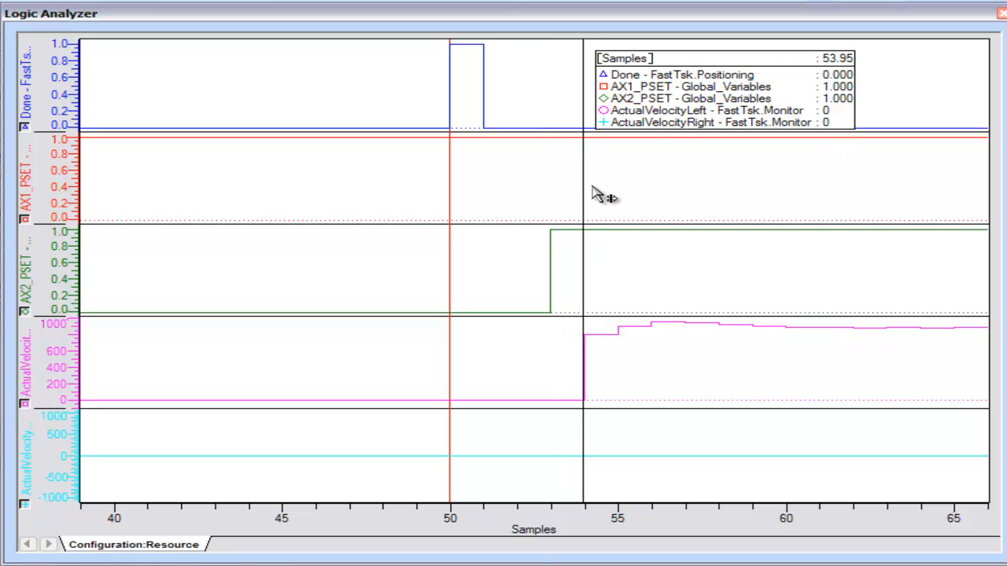
pyautogui.moveTo(596, 193)
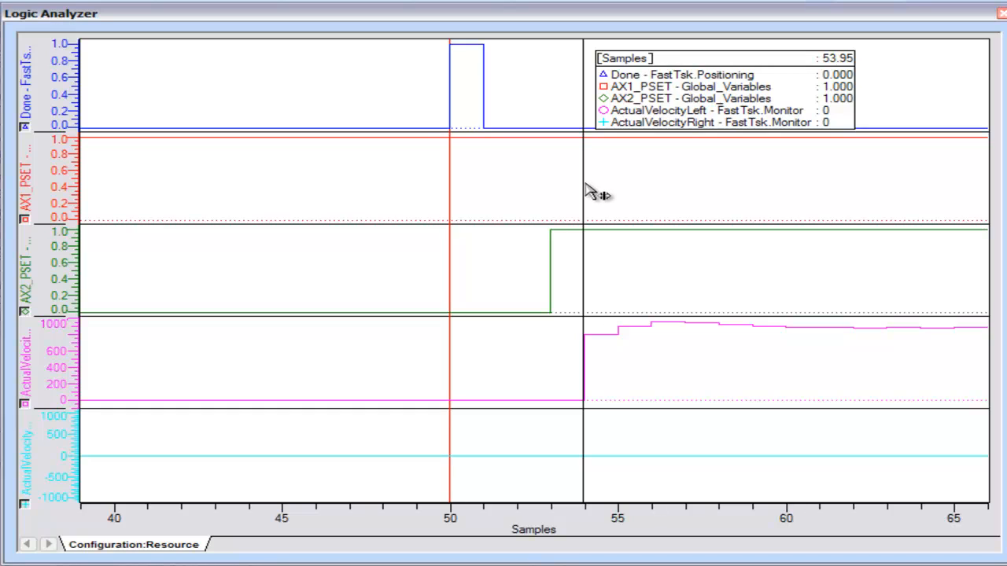
pyautogui.moveTo(617, 417)
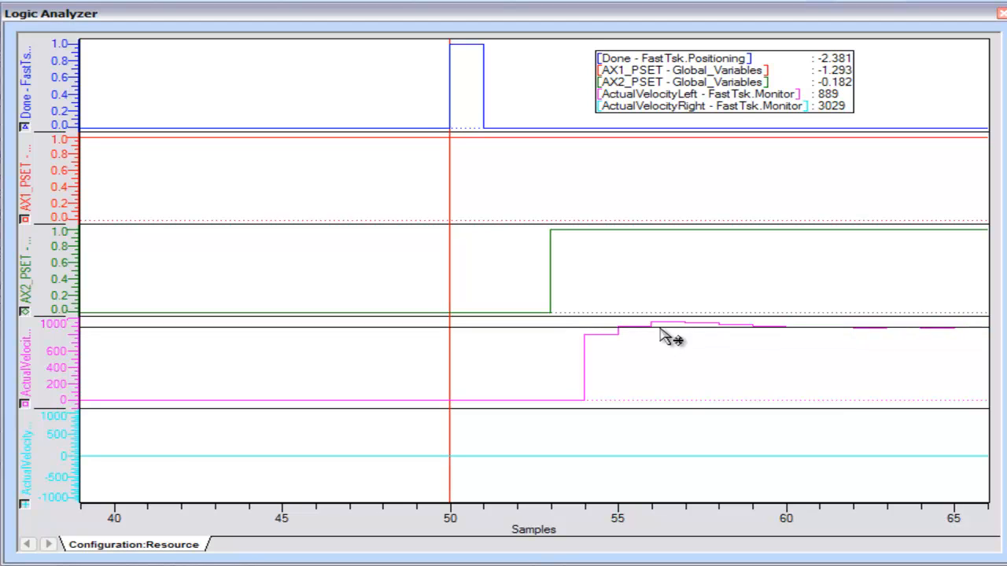
pyautogui.moveTo(774, 255)
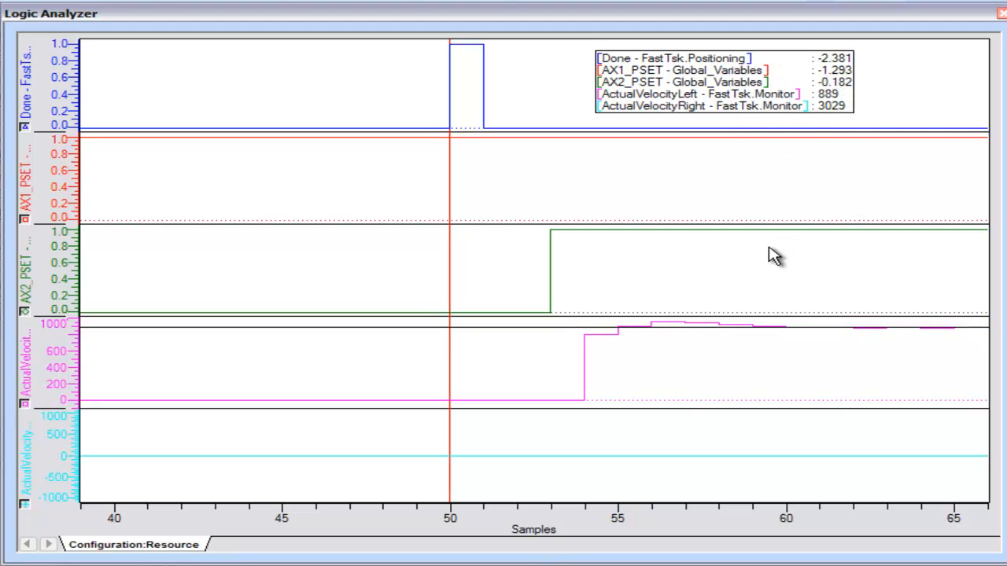
pyautogui.moveTo(309, 411)
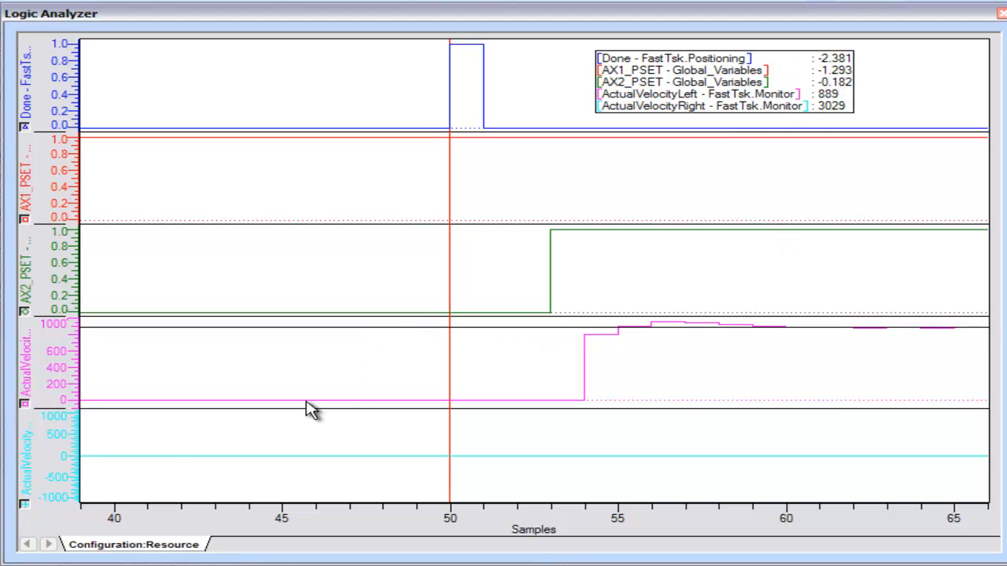
pyautogui.moveTo(177, 543)
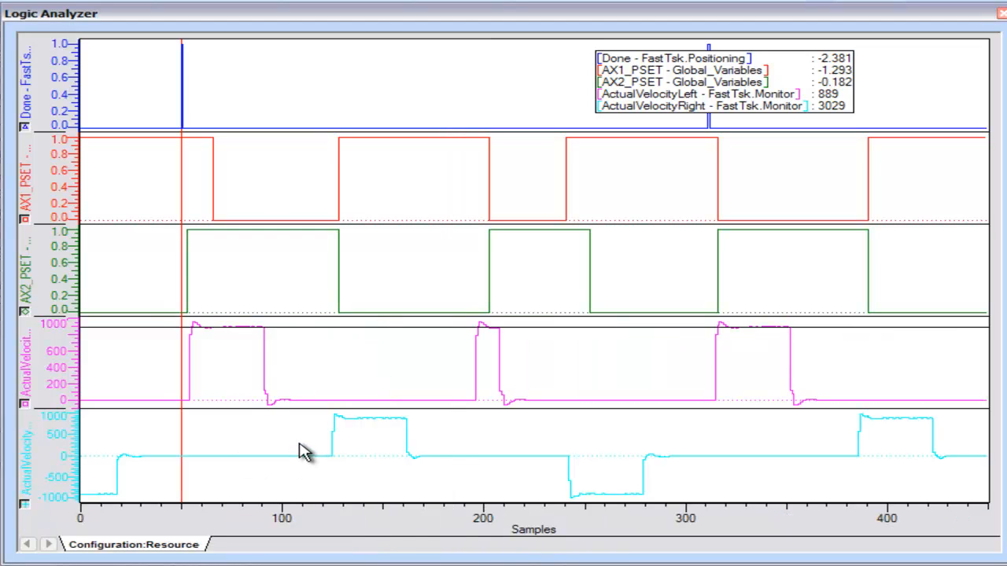
pyautogui.moveTo(69, 346)
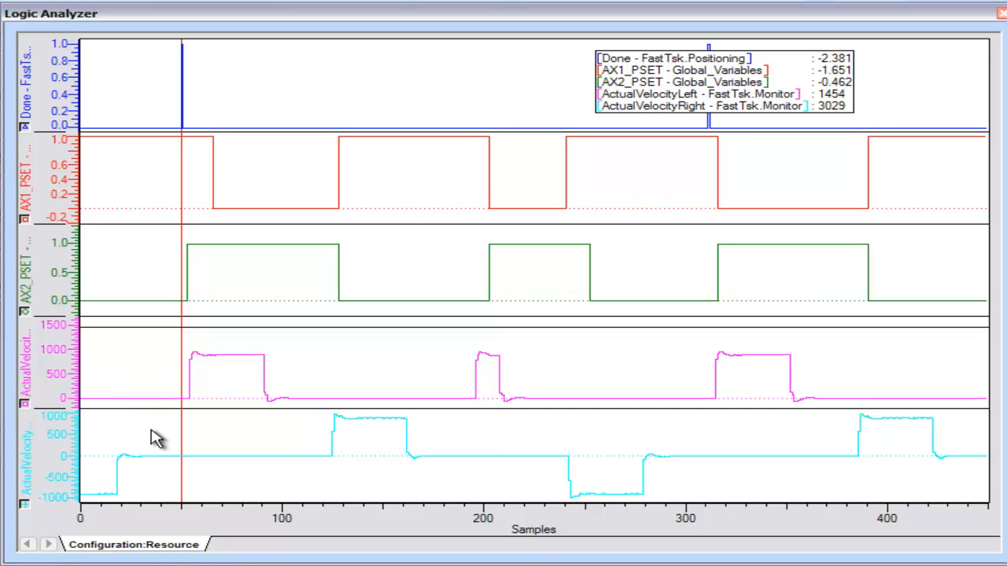
pyautogui.moveTo(140, 306)
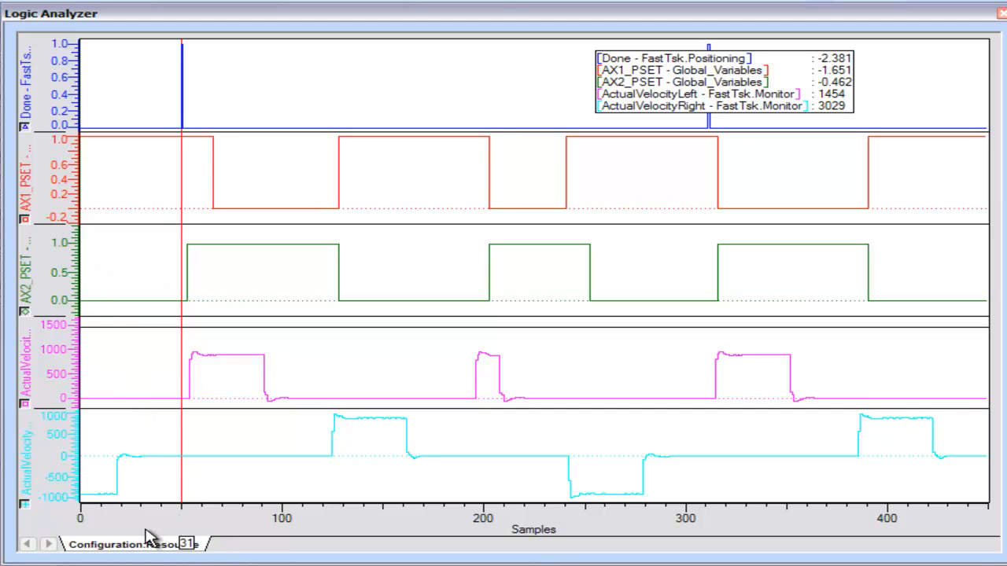
# Open the graph's Connected Variables list and uncheck the AX2_PSET trace
pyautogui.rightClick(149, 543)
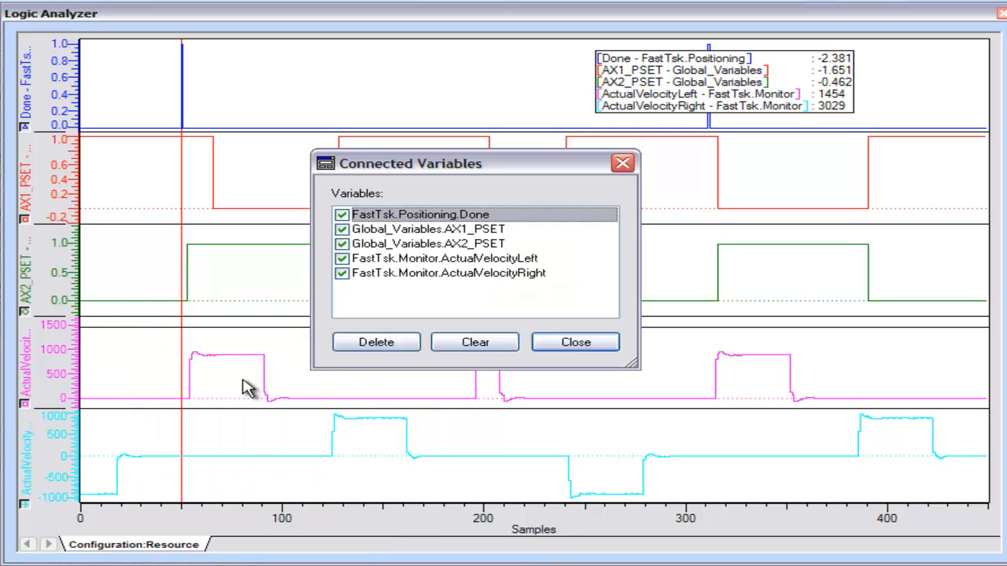
pyautogui.moveTo(362, 244)
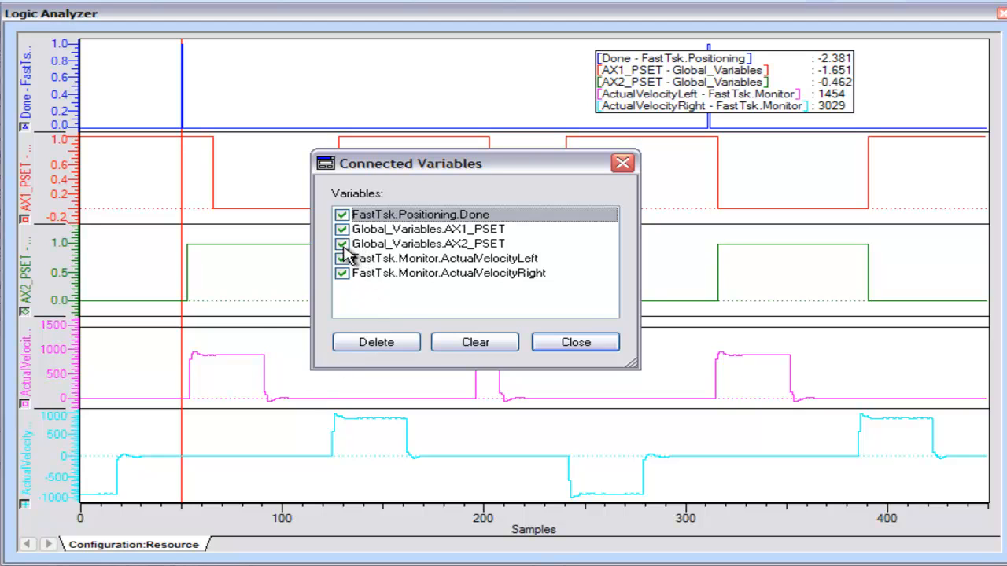
pyautogui.click(341, 243)
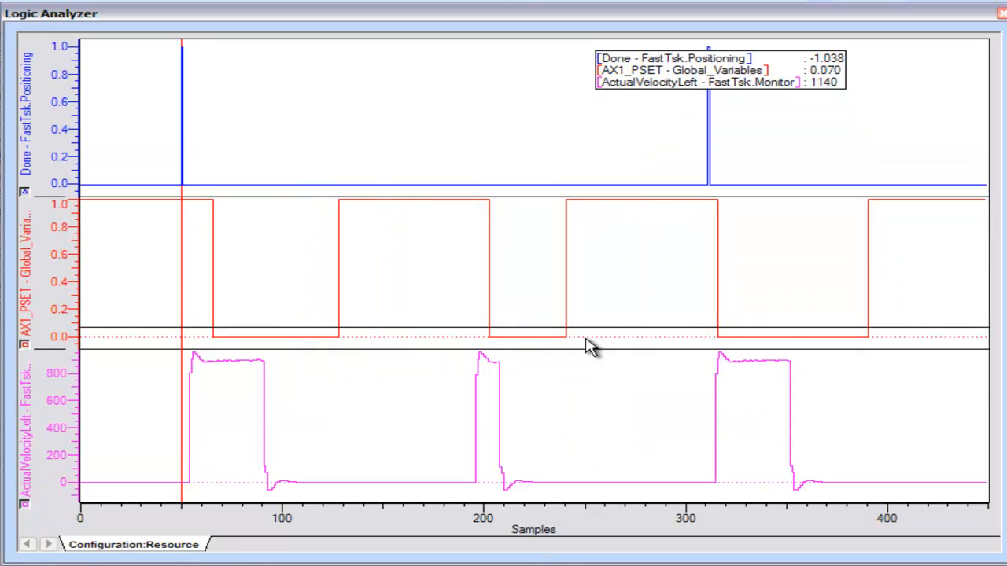
pyautogui.moveTo(439, 274)
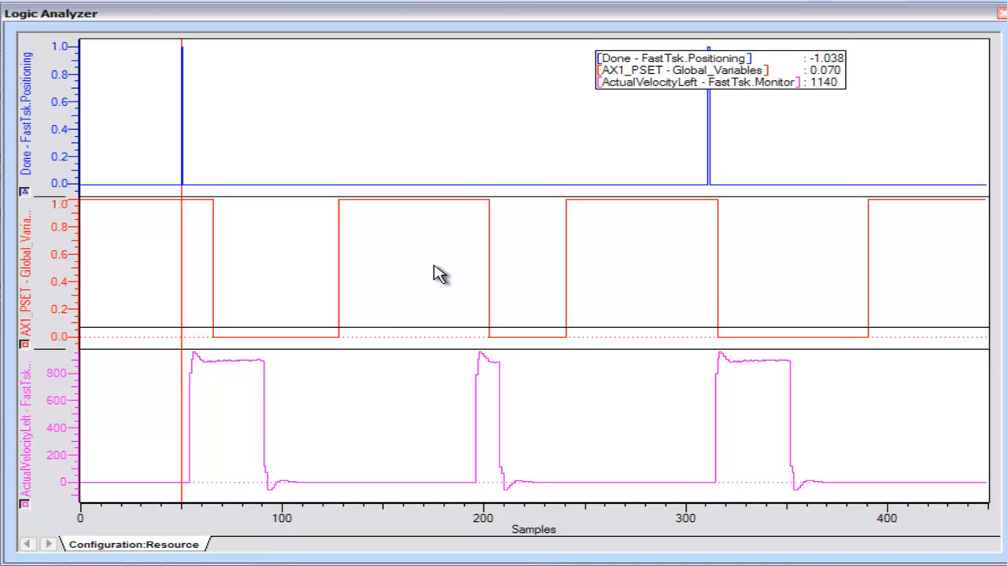
pyautogui.moveTo(189, 545)
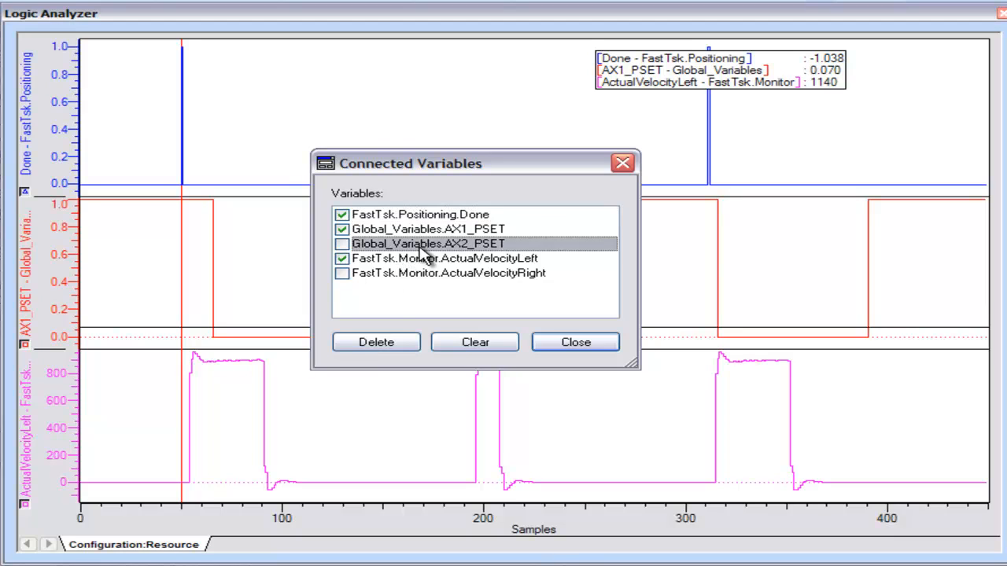
# Delete AX2_PSET and ActualVelocityRight from the connected variables and close the list
pyautogui.click(376, 342)
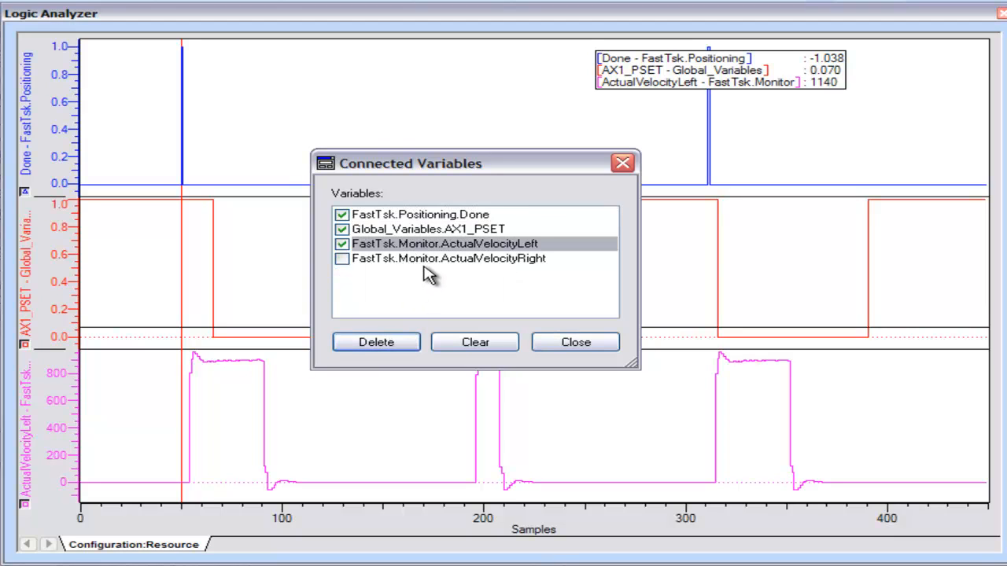
pyautogui.click(376, 342)
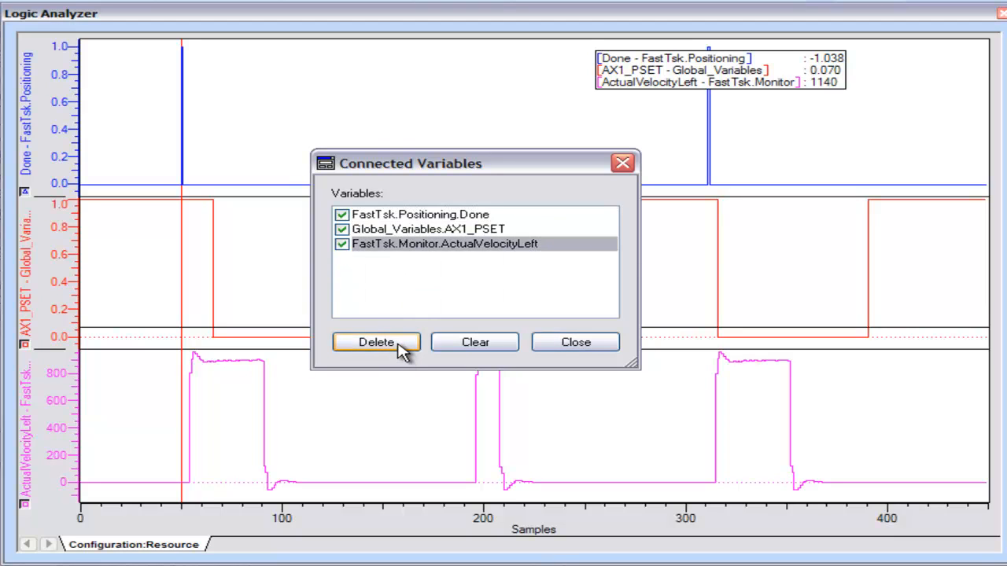
pyautogui.moveTo(480, 274)
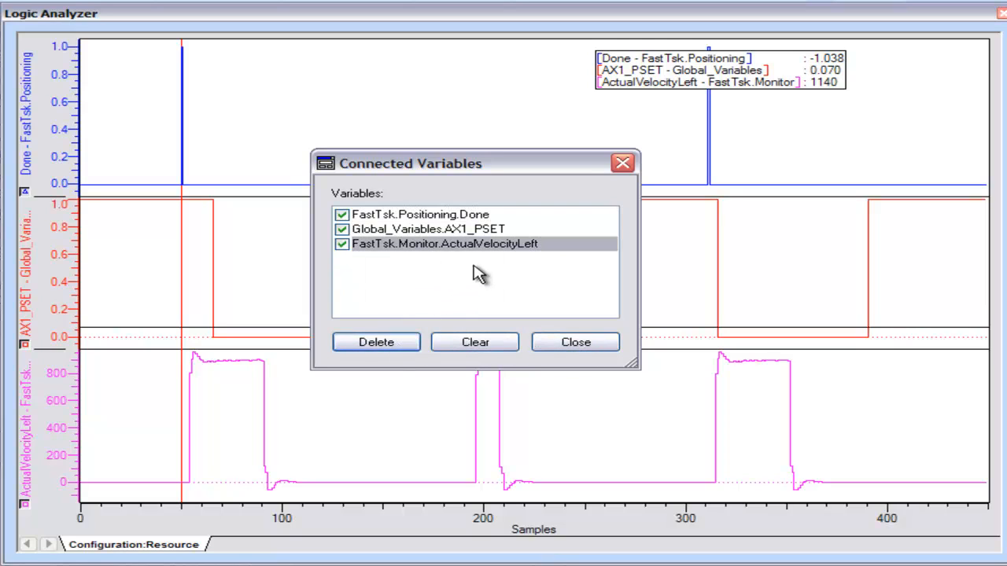
pyautogui.moveTo(575, 331)
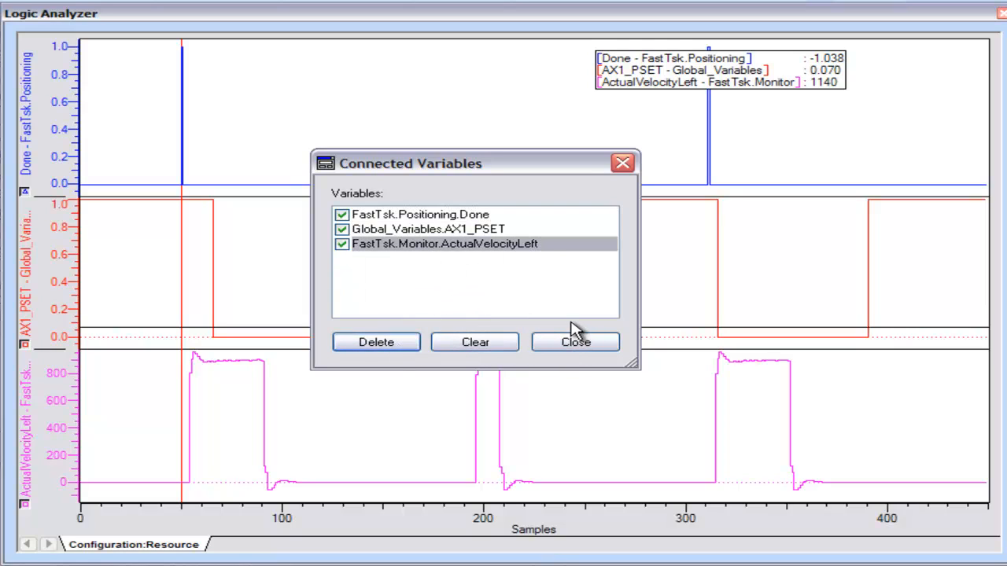
pyautogui.moveTo(550, 334)
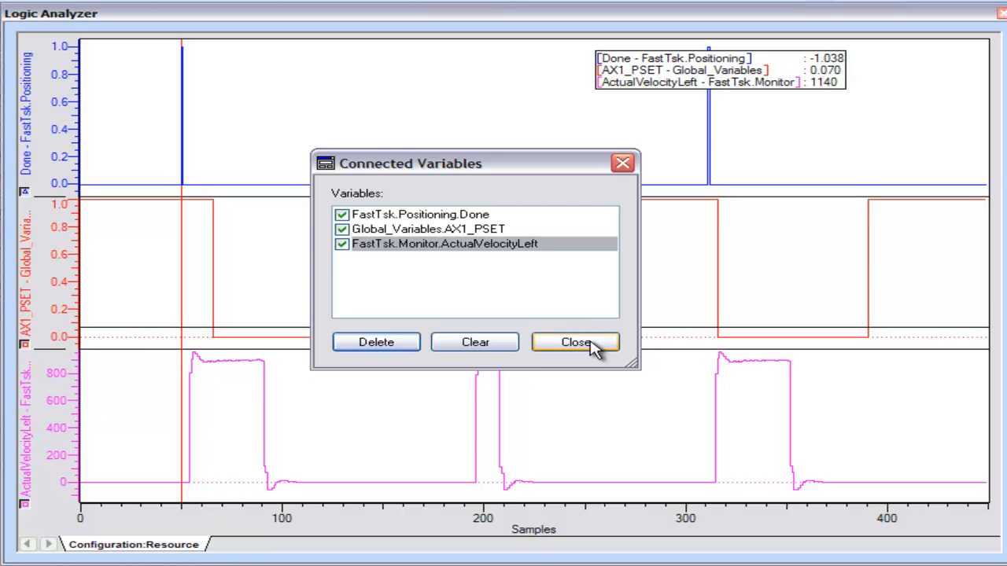
pyautogui.click(575, 341)
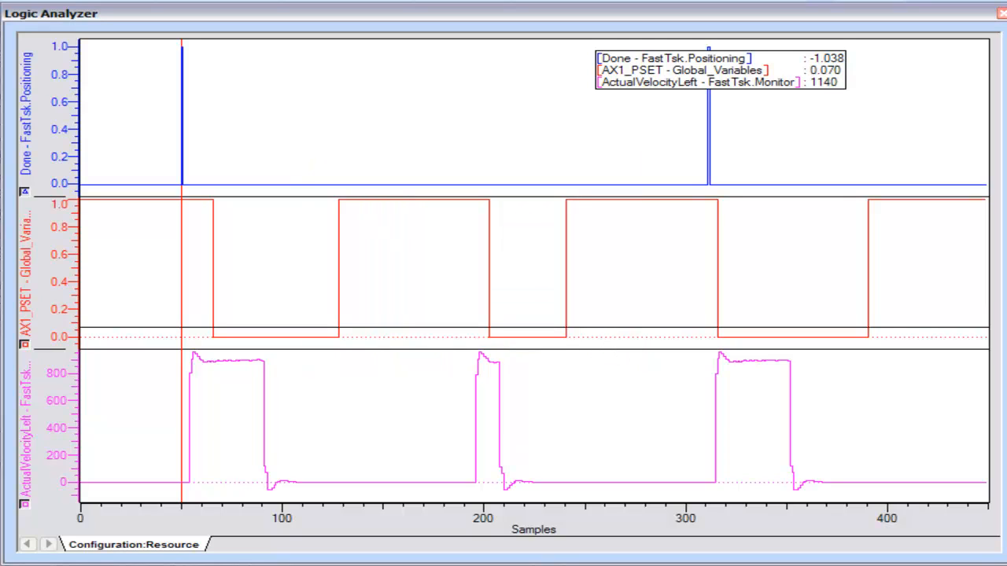